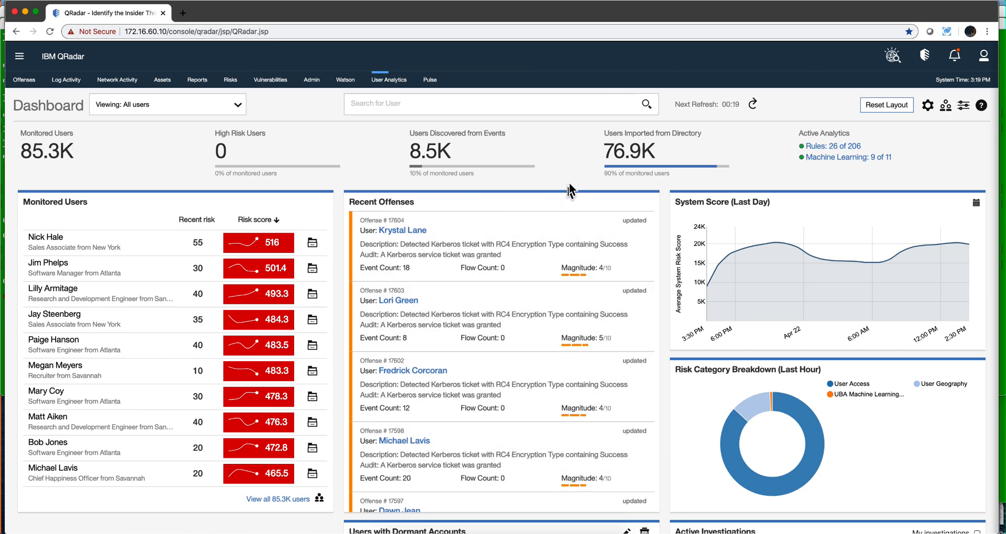
mouse_move(575, 177)
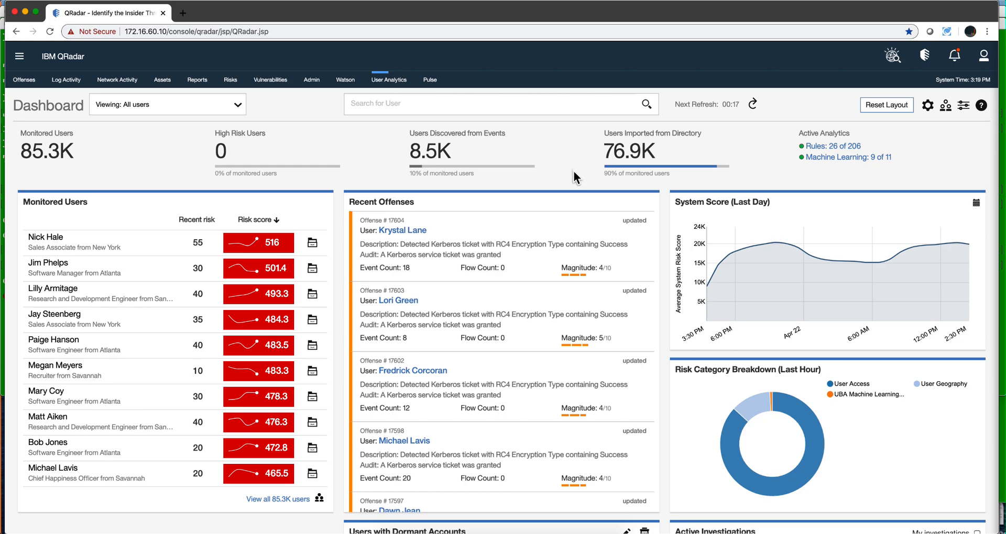
mouse_move(568, 185)
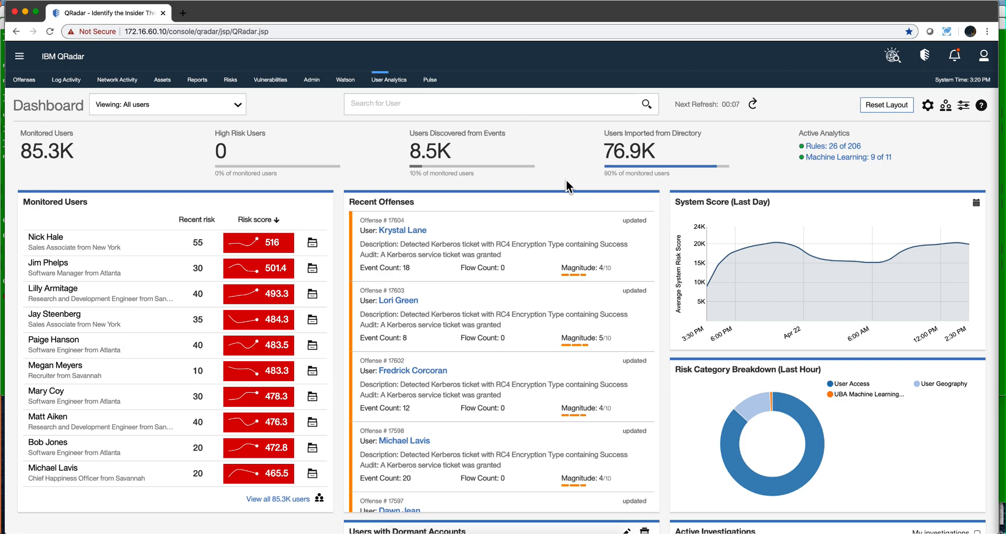
mouse_move(995, 292)
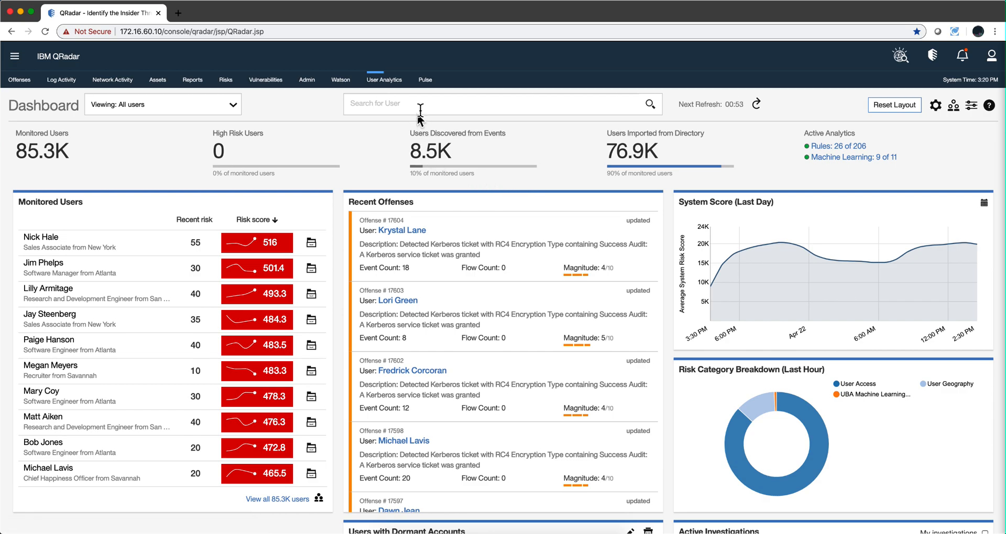
mouse_move(557, 180)
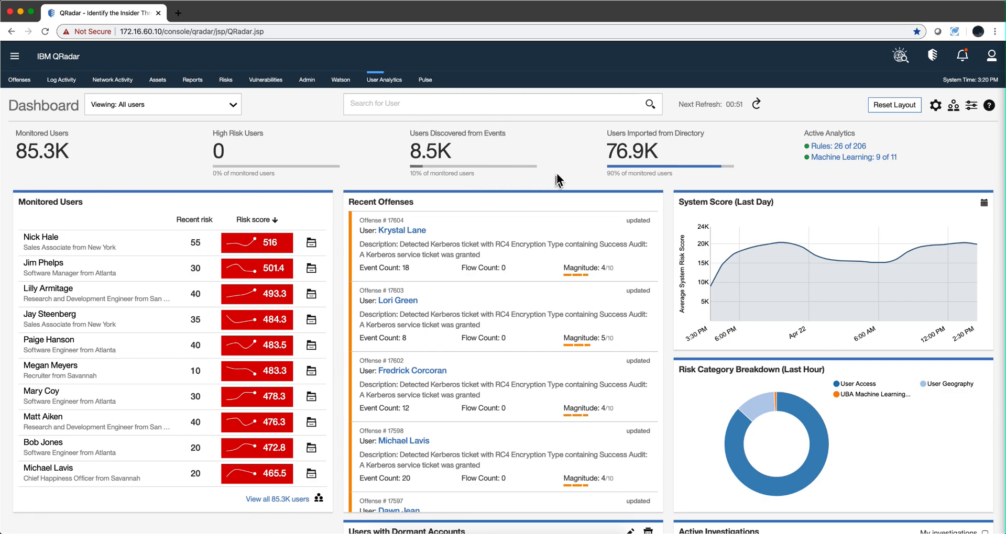
mouse_move(549, 140)
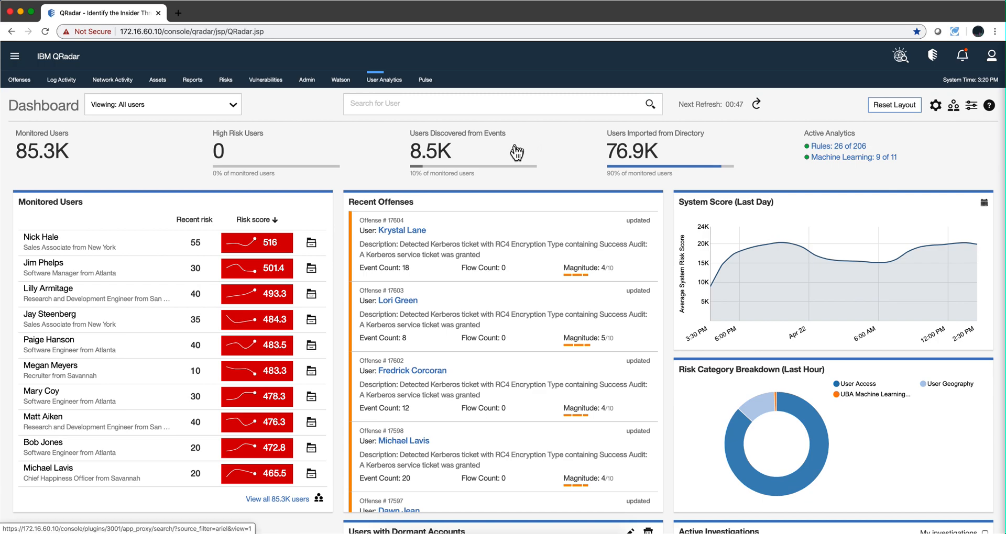
mouse_move(562, 155)
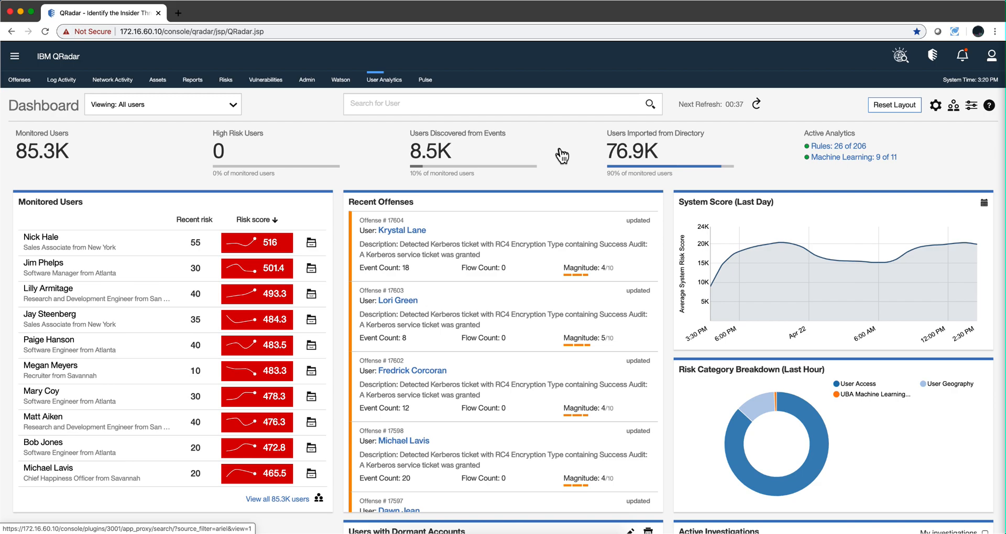
mouse_move(564, 175)
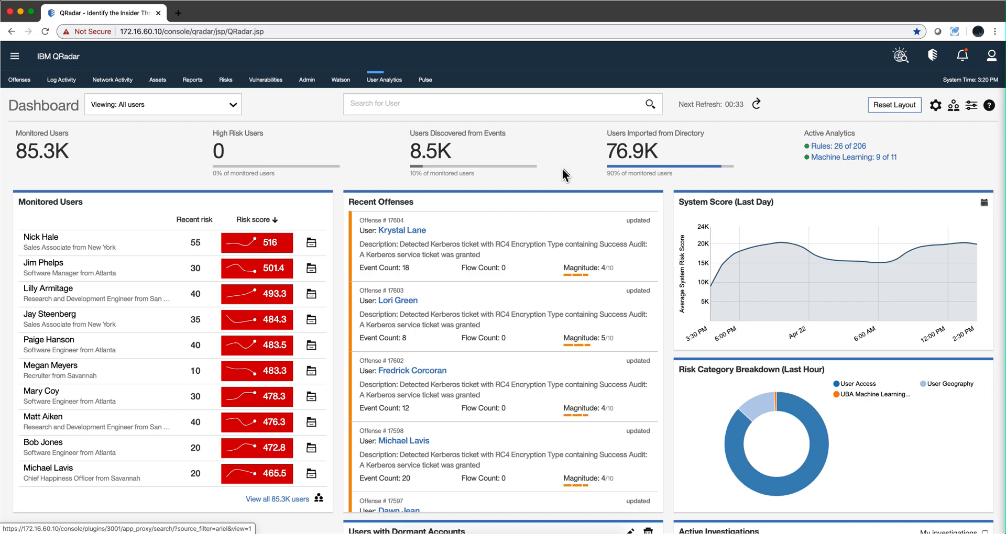
mouse_move(617, 185)
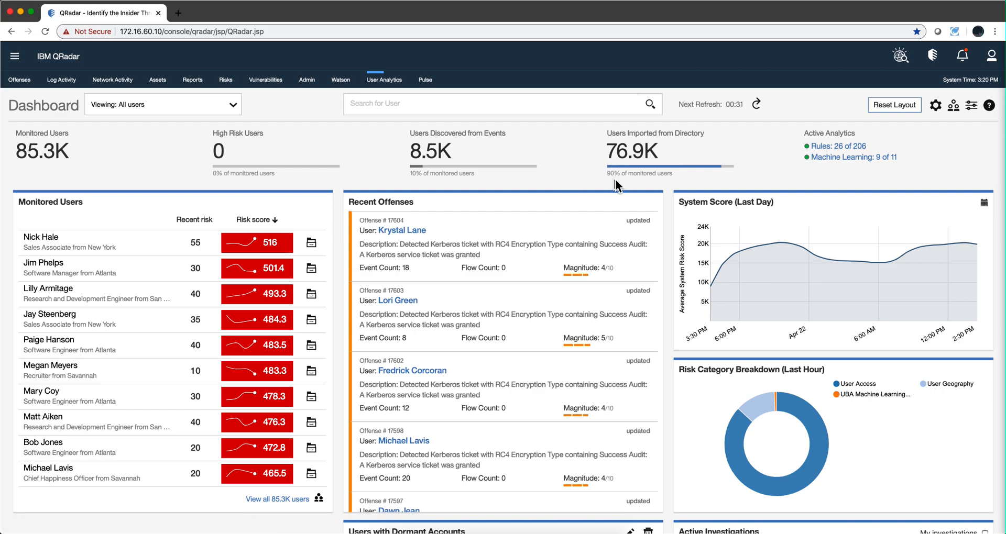
mouse_move(688, 191)
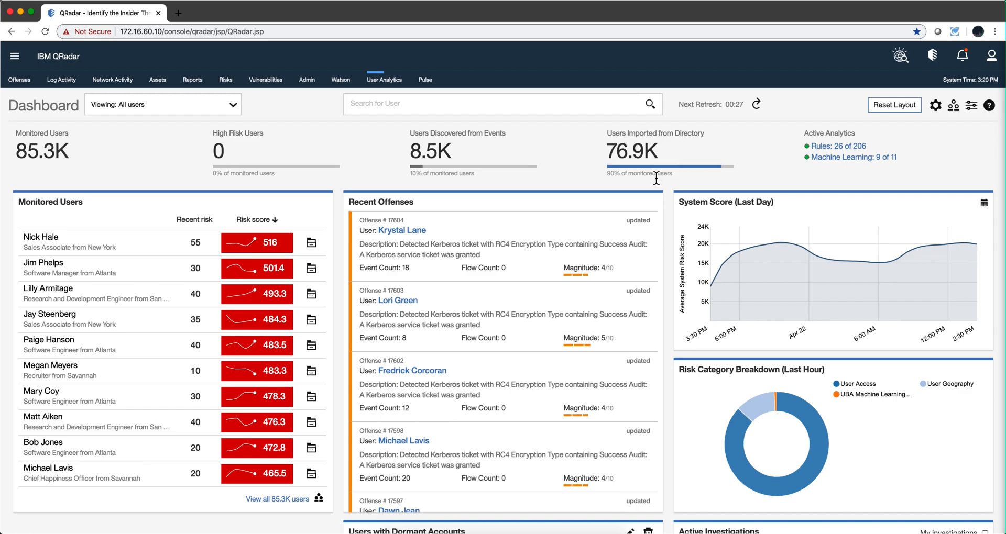
mouse_move(455, 167)
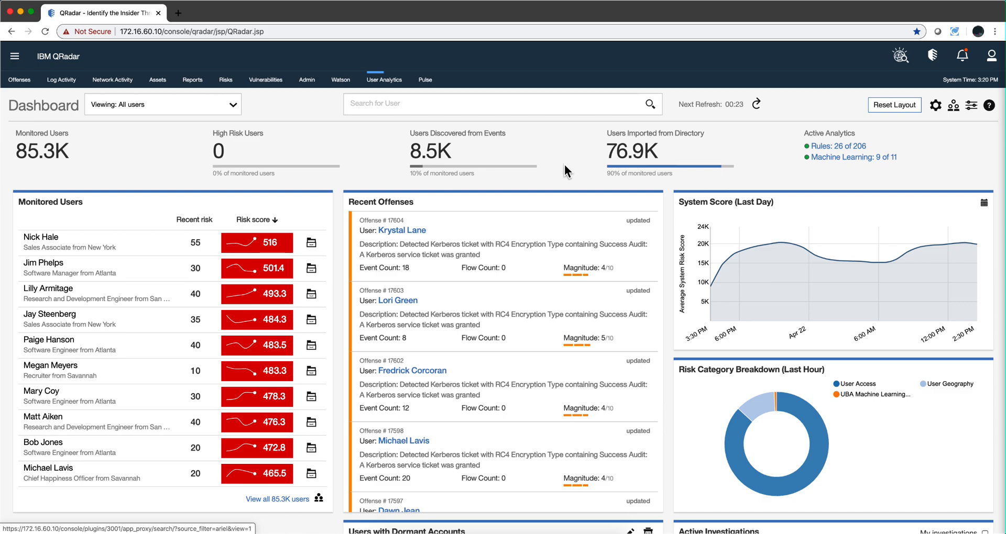
mouse_move(600, 151)
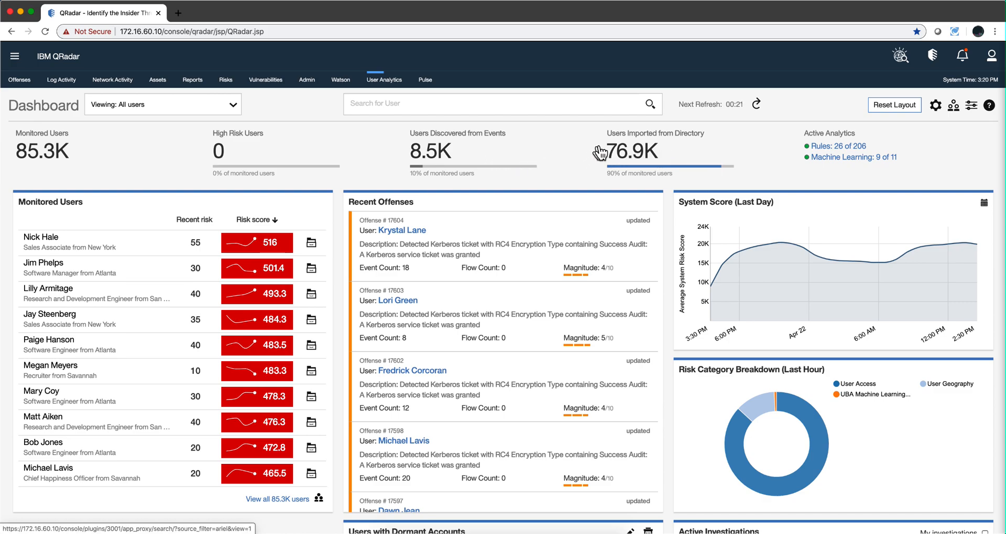
mouse_move(622, 183)
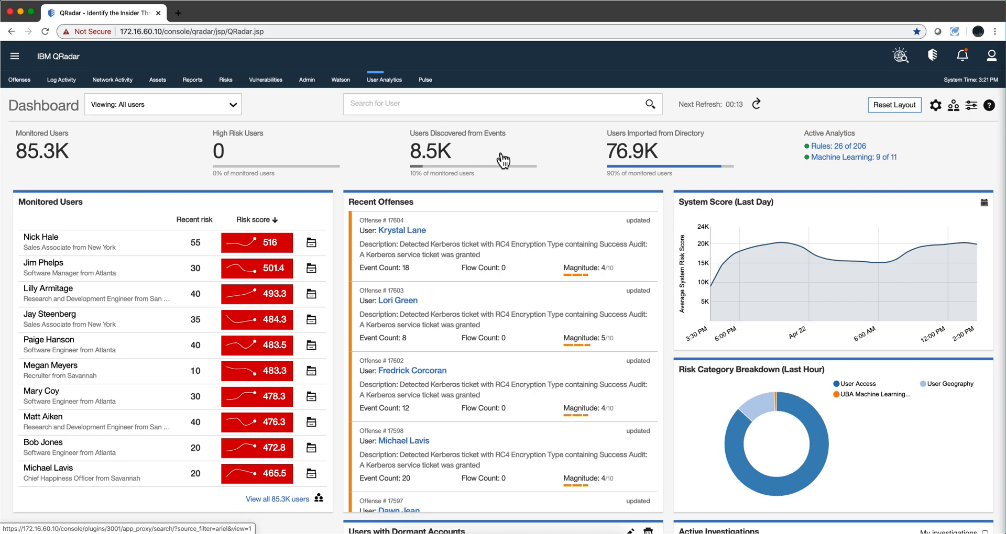
mouse_move(475, 163)
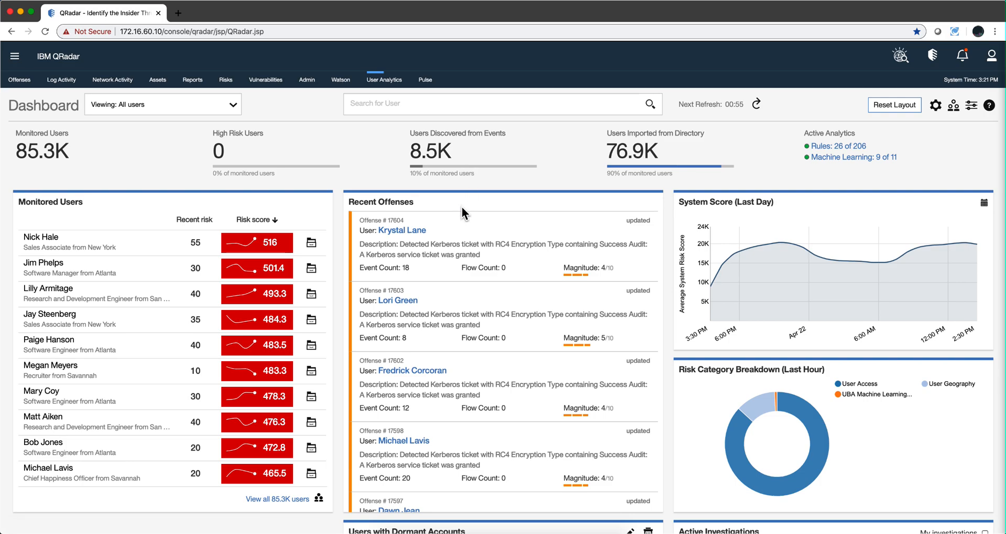
mouse_move(467, 169)
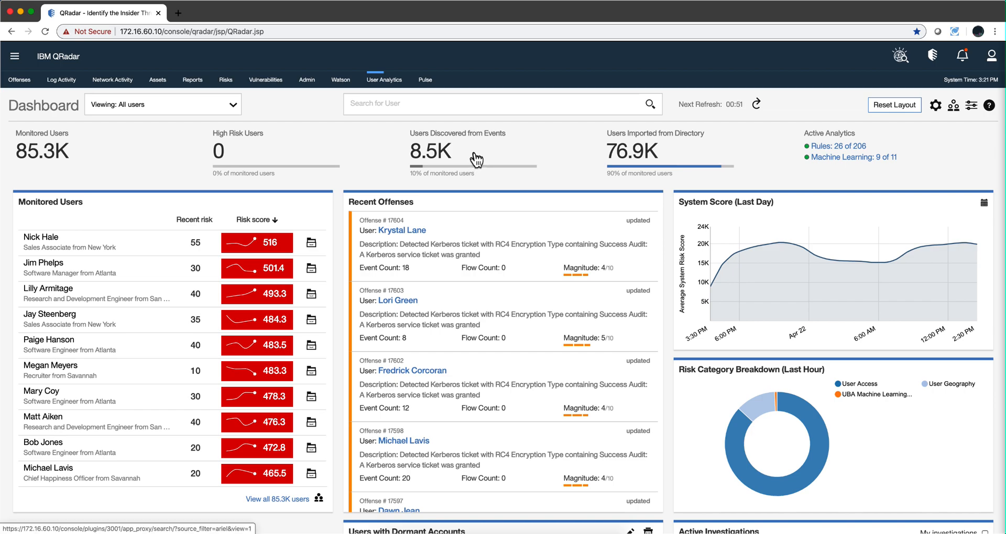
mouse_move(632, 134)
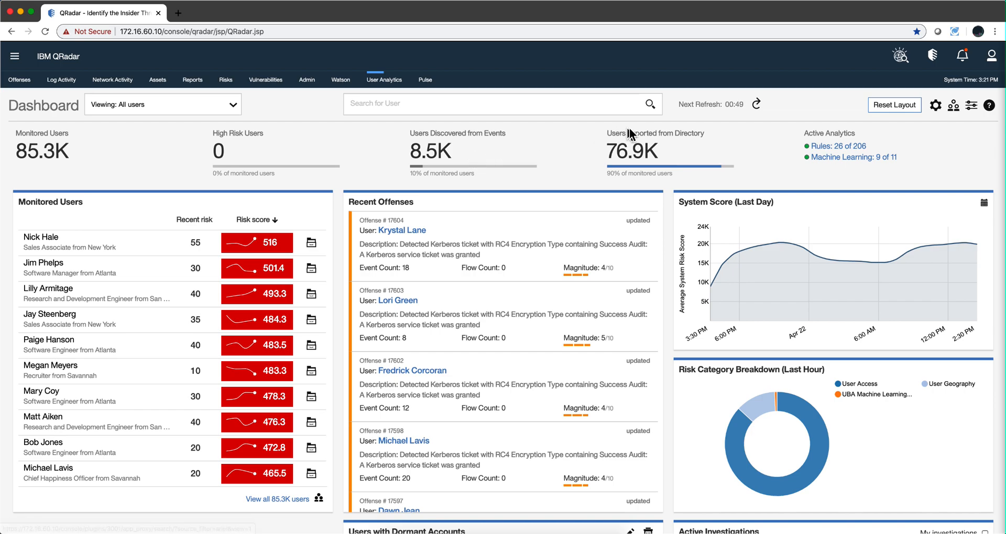
mouse_move(652, 132)
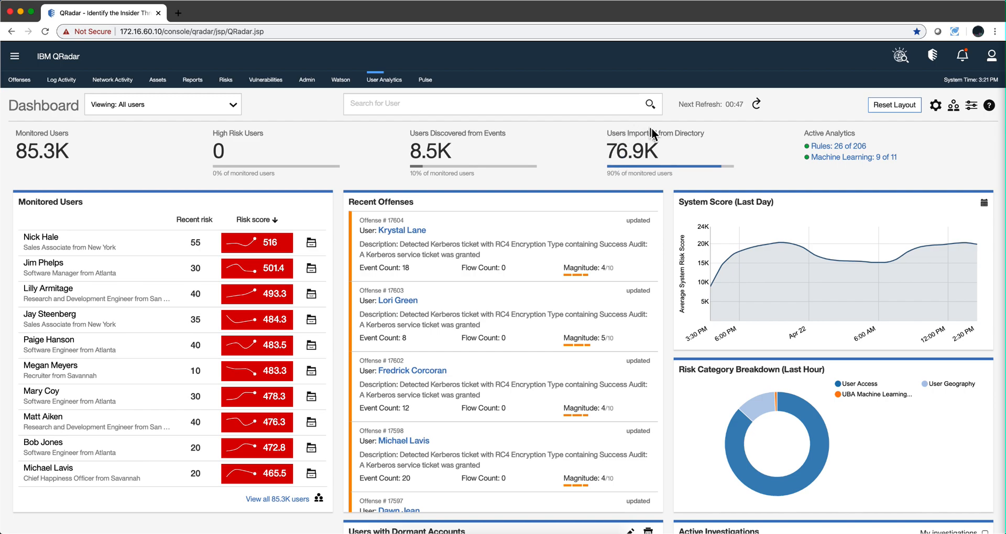
mouse_move(918, 143)
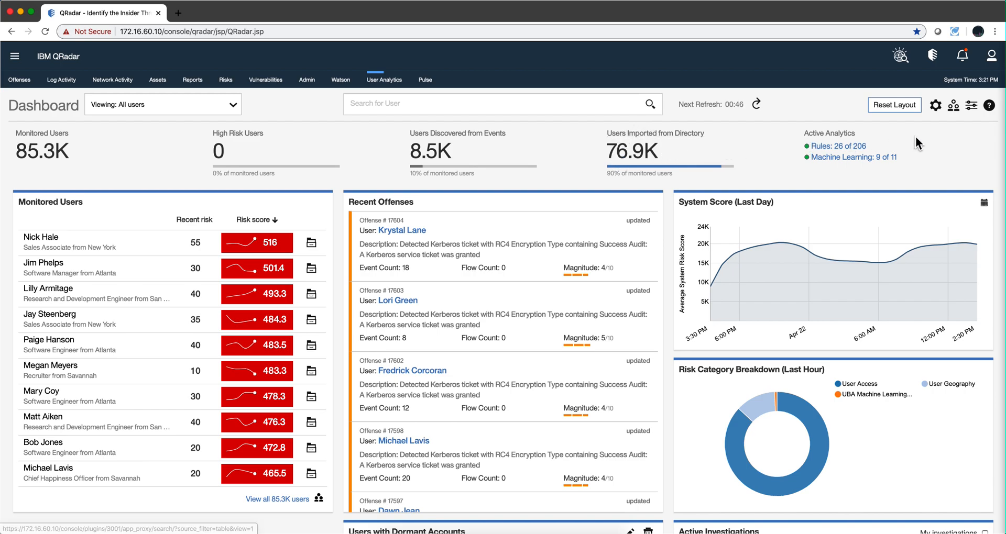
mouse_move(953, 105)
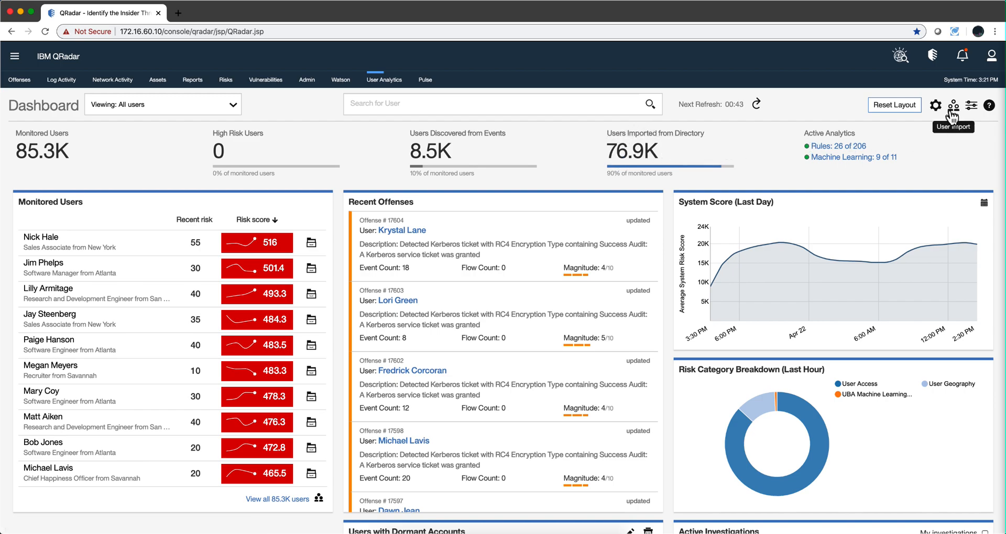
left_click(954, 106)
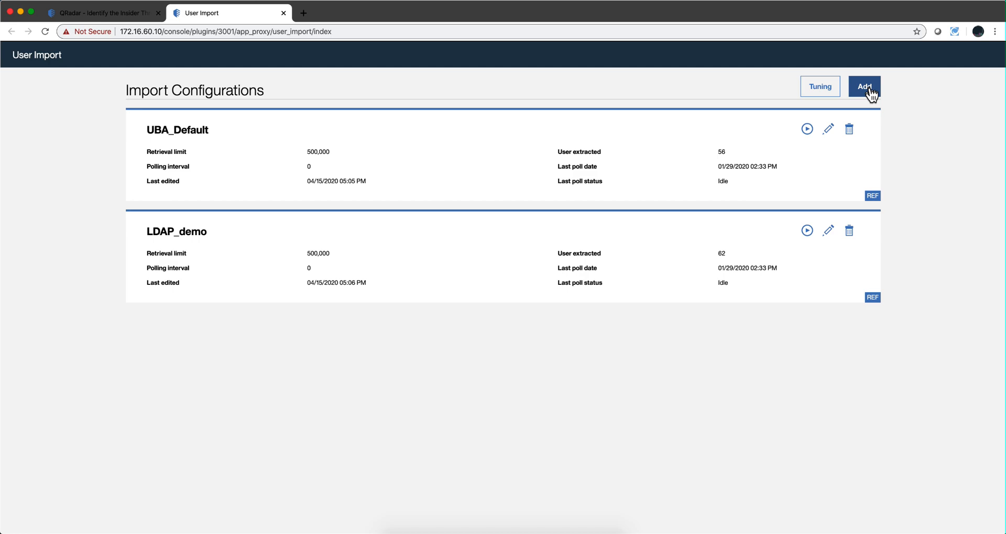
left_click(863, 86)
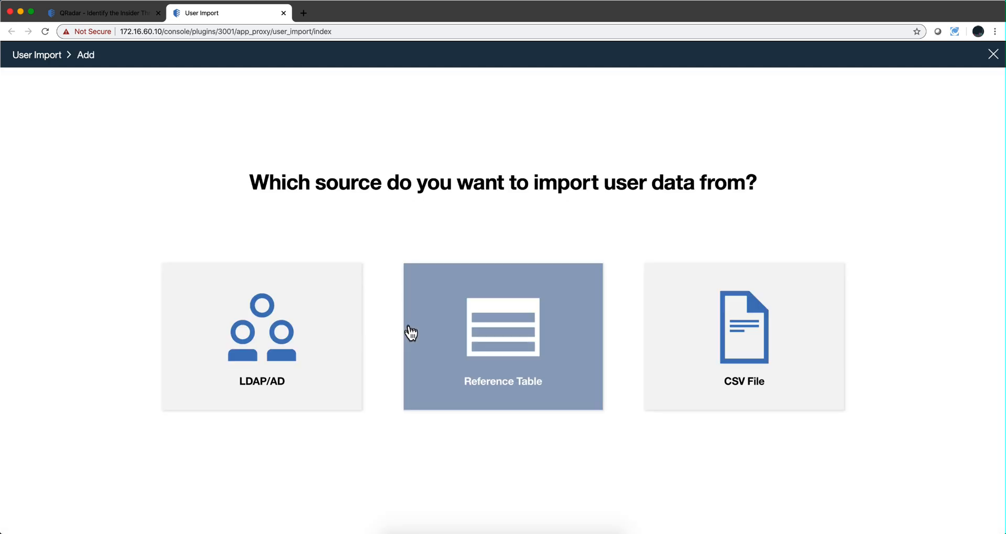
left_click(261, 337)
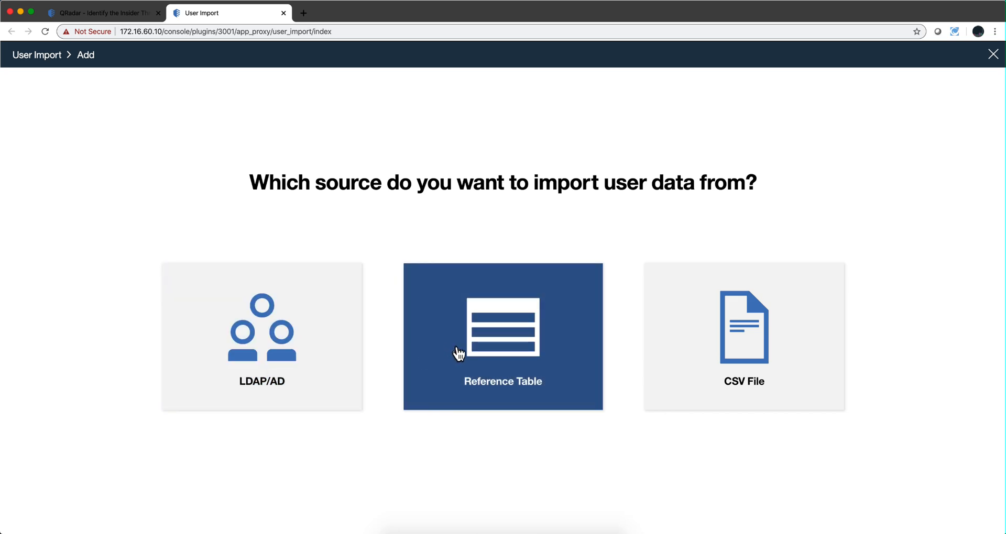
left_click(743, 337)
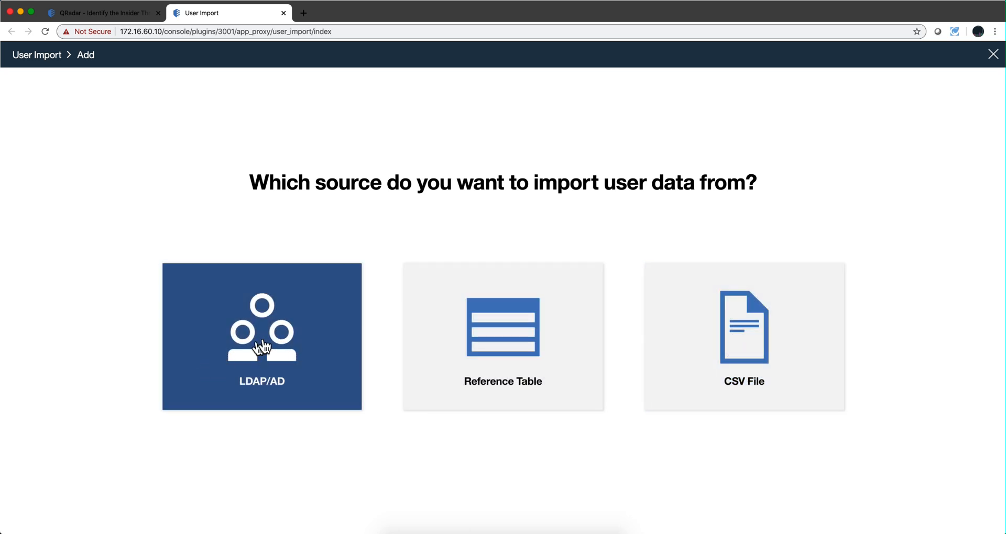
mouse_move(270, 145)
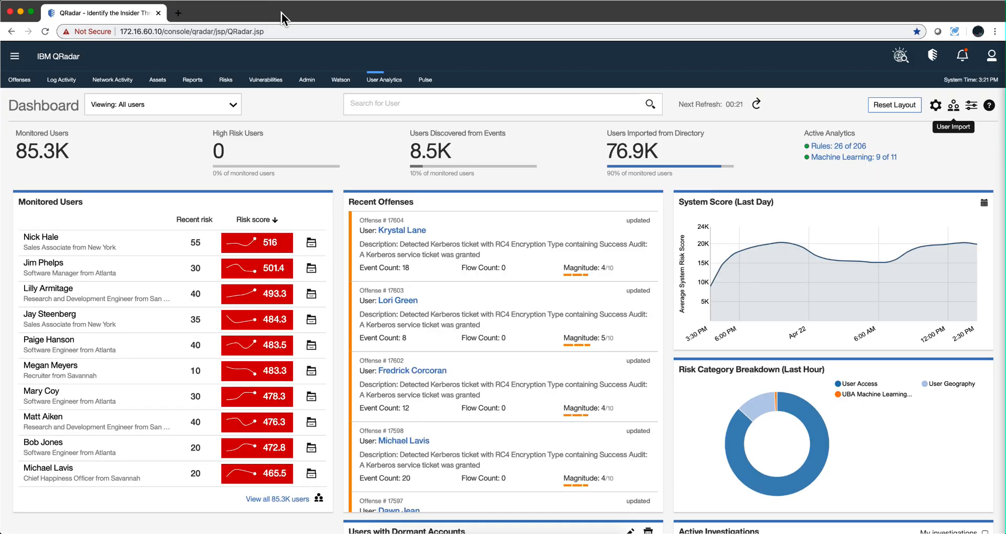
mouse_move(503, 186)
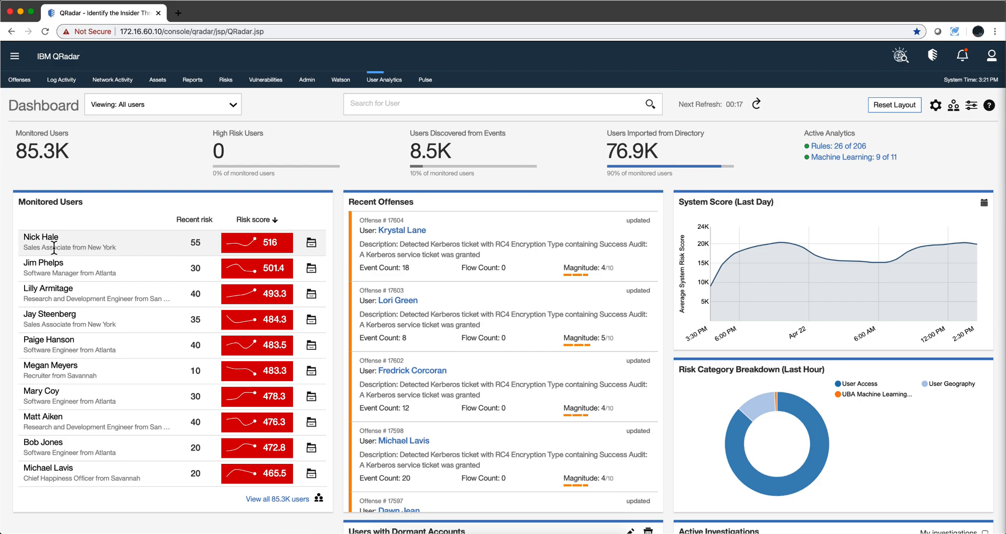
left_click(40, 237)
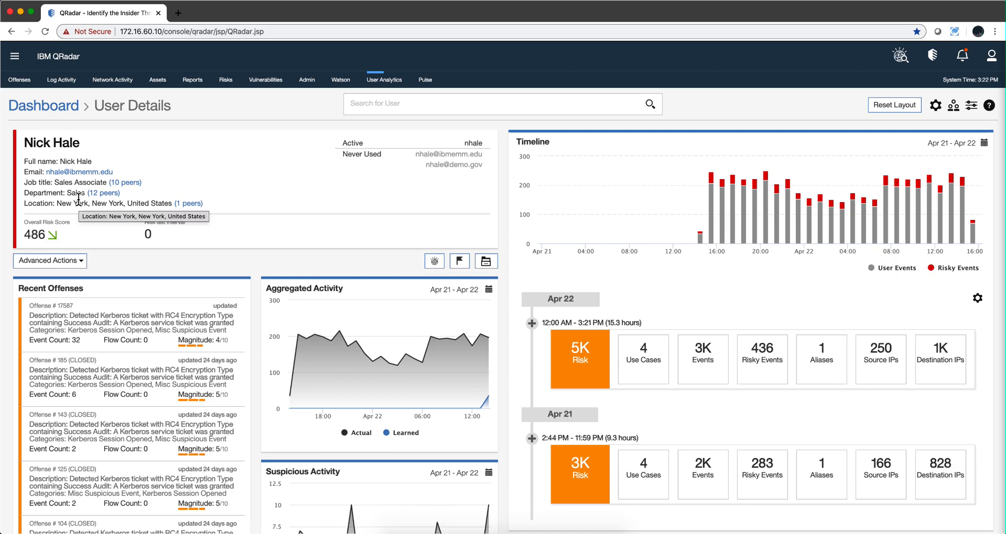
mouse_move(68, 173)
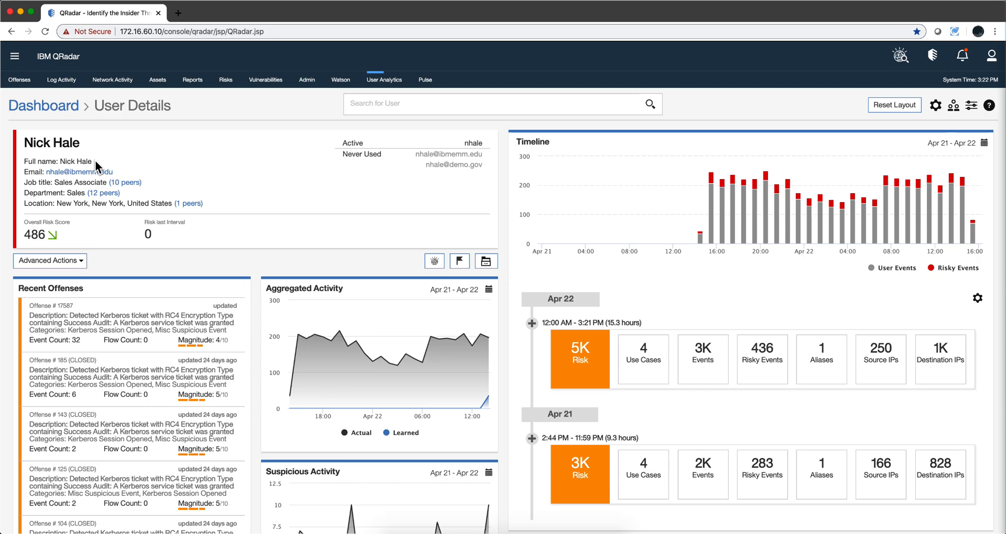
mouse_move(122, 149)
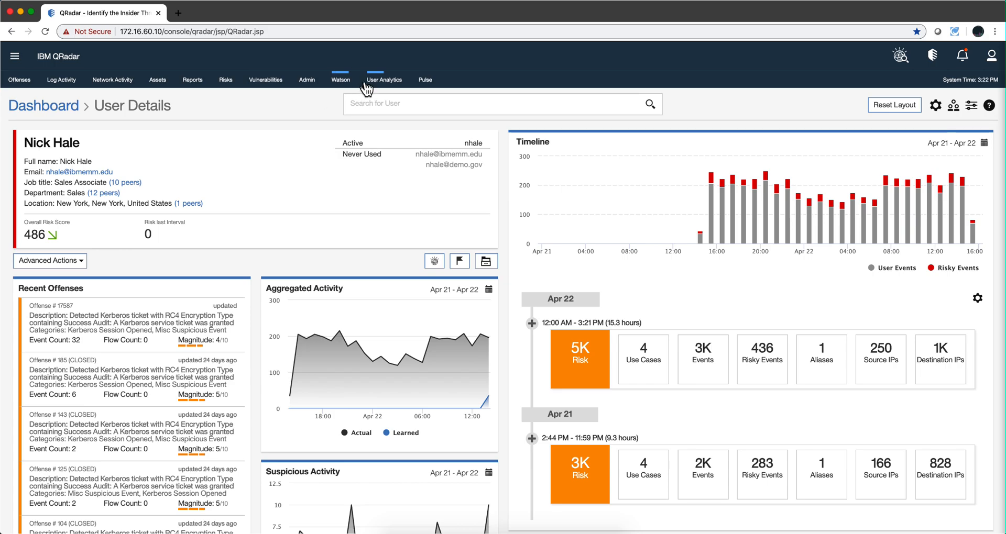
Return to the User Analytics dashboard to review monitored, discovered and imported user counts
left_click(383, 79)
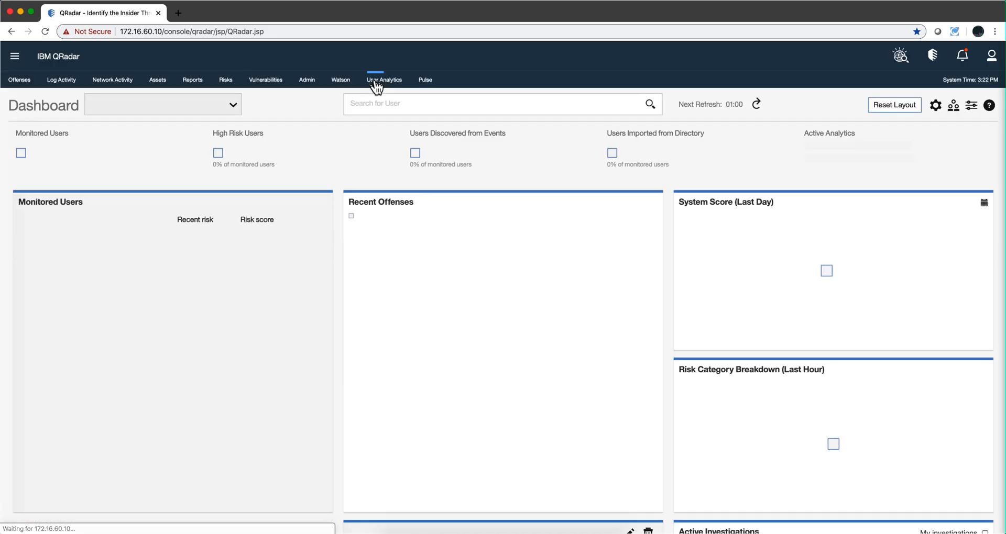
left_click(384, 80)
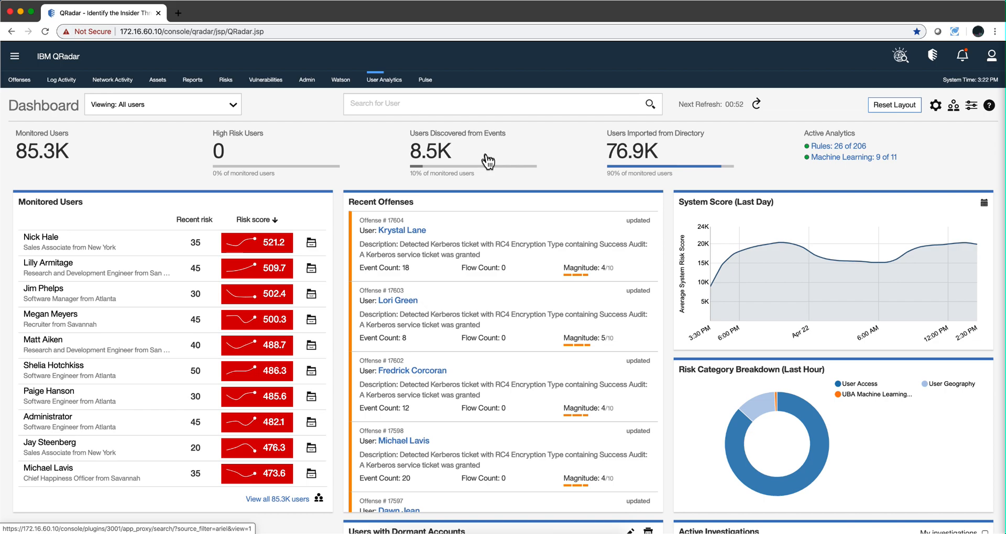
mouse_move(465, 166)
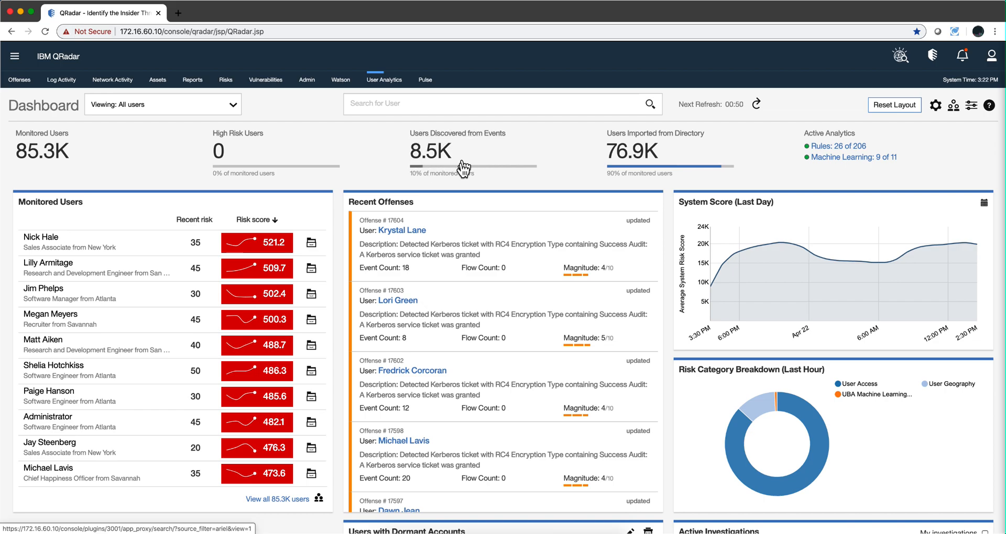
mouse_move(529, 179)
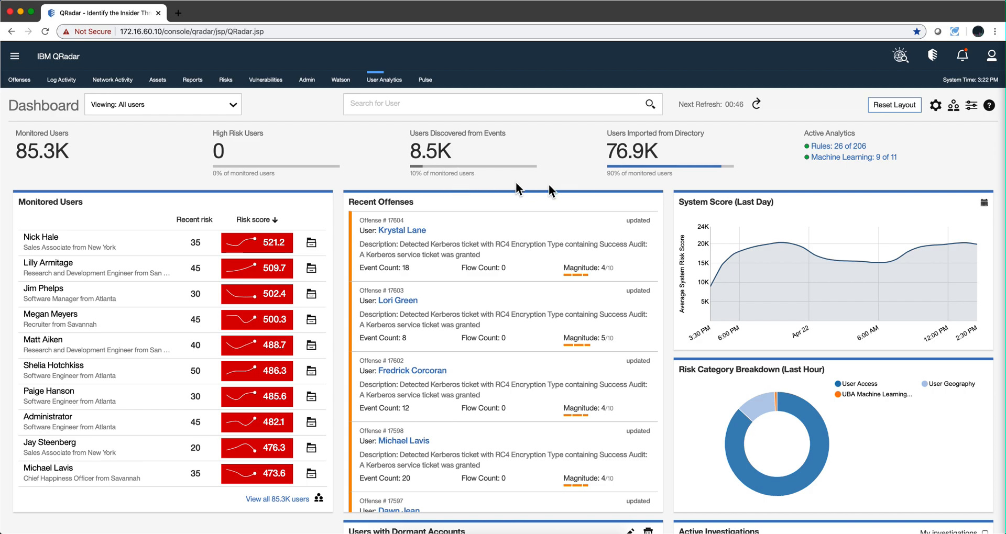
mouse_move(649, 174)
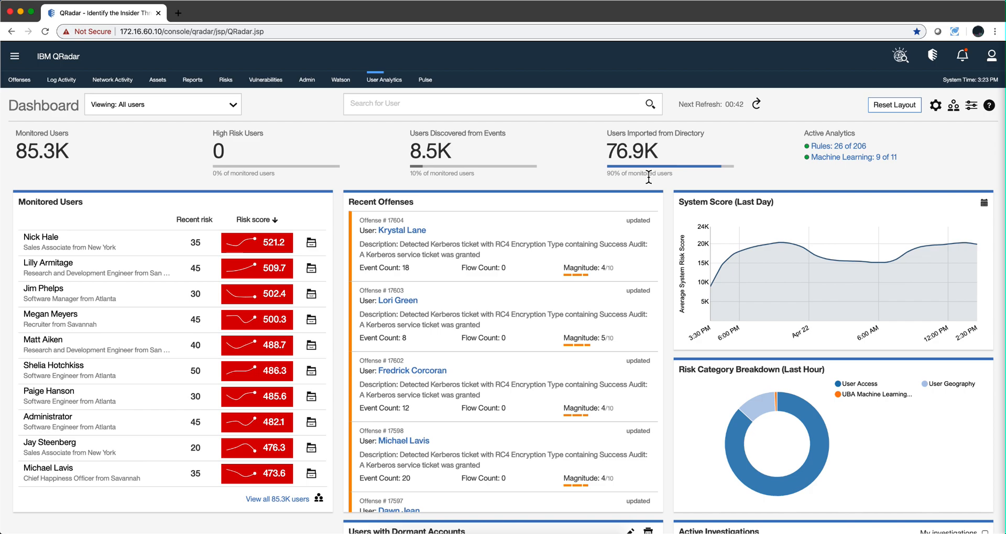
mouse_move(912, 152)
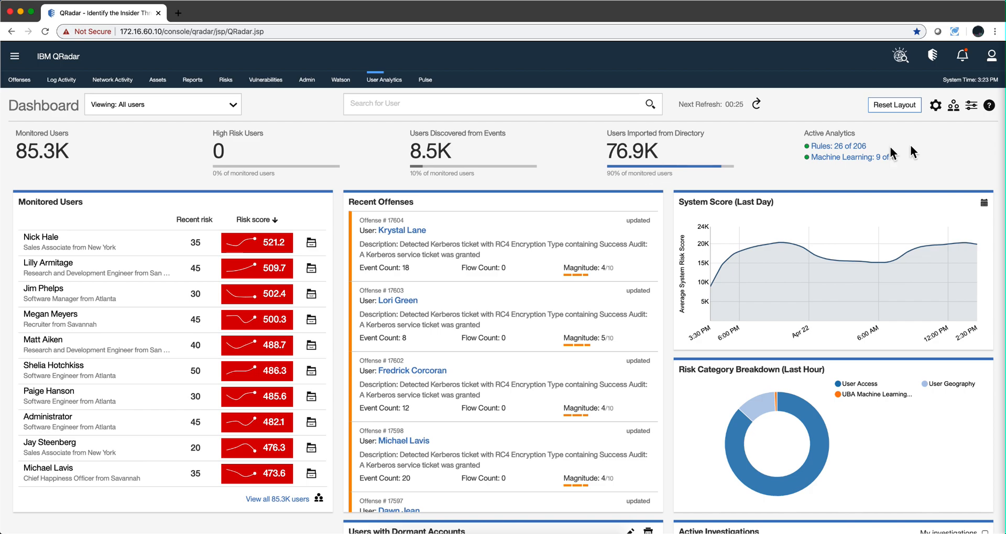
mouse_move(936, 105)
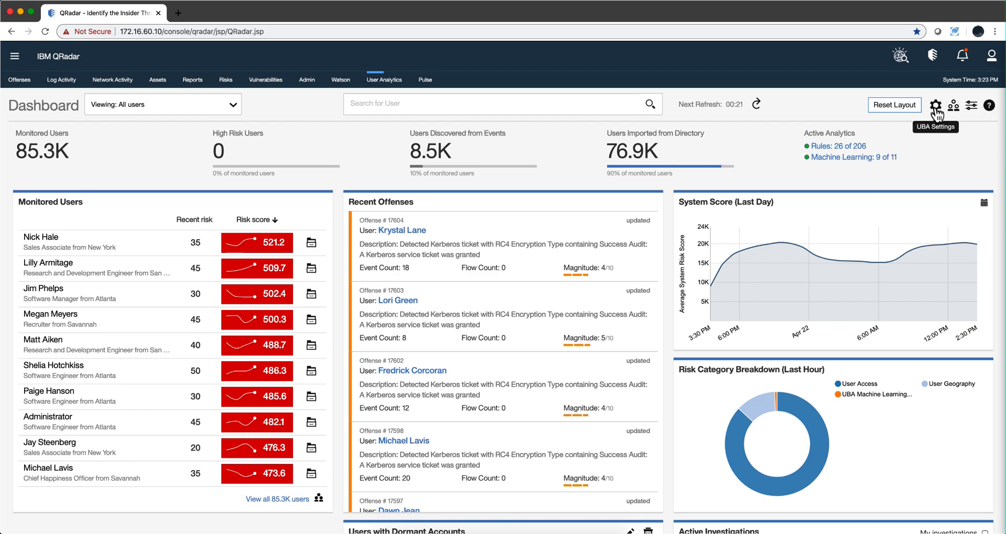
In UBA Settings, switch 'Monitor imported users only' off and back on
left_click(935, 105)
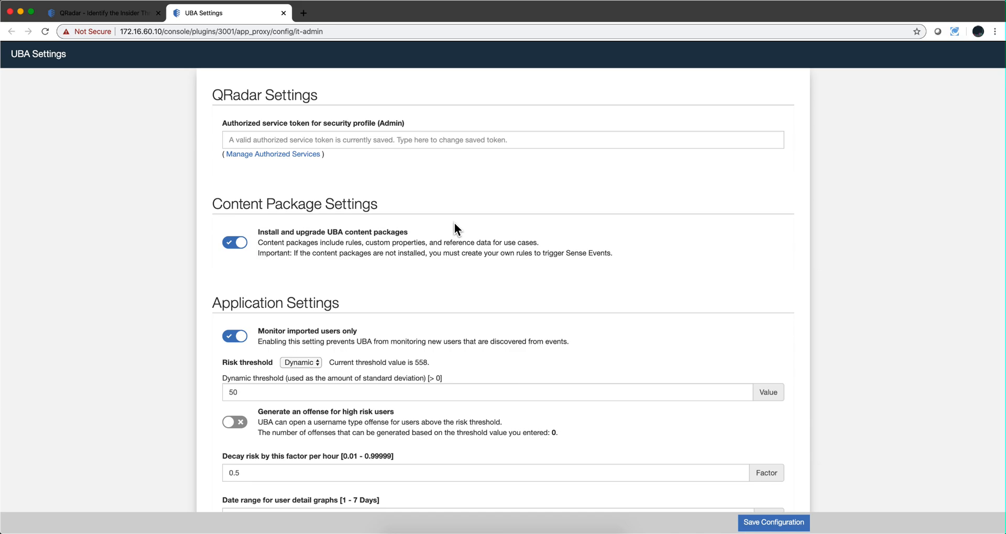
scroll("down", 3)
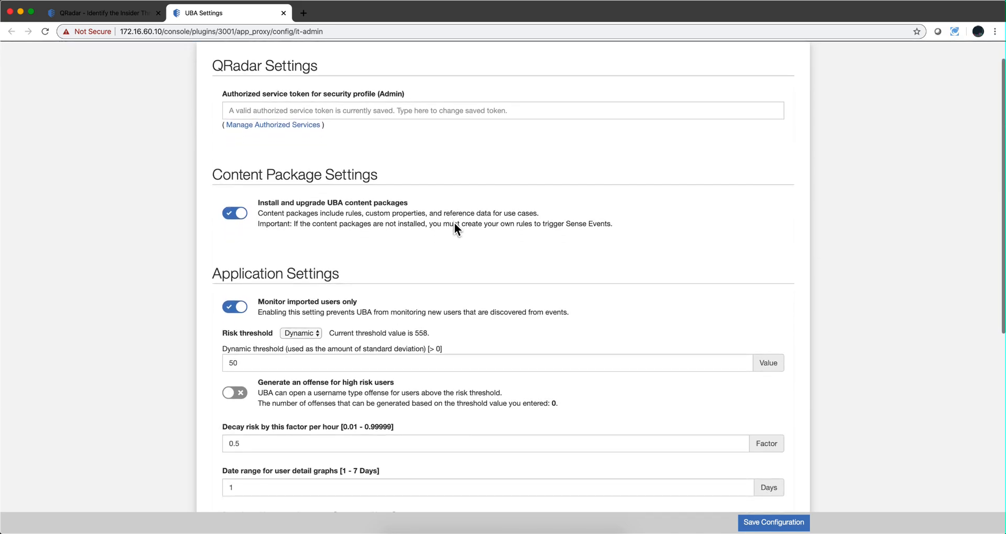
mouse_move(323, 308)
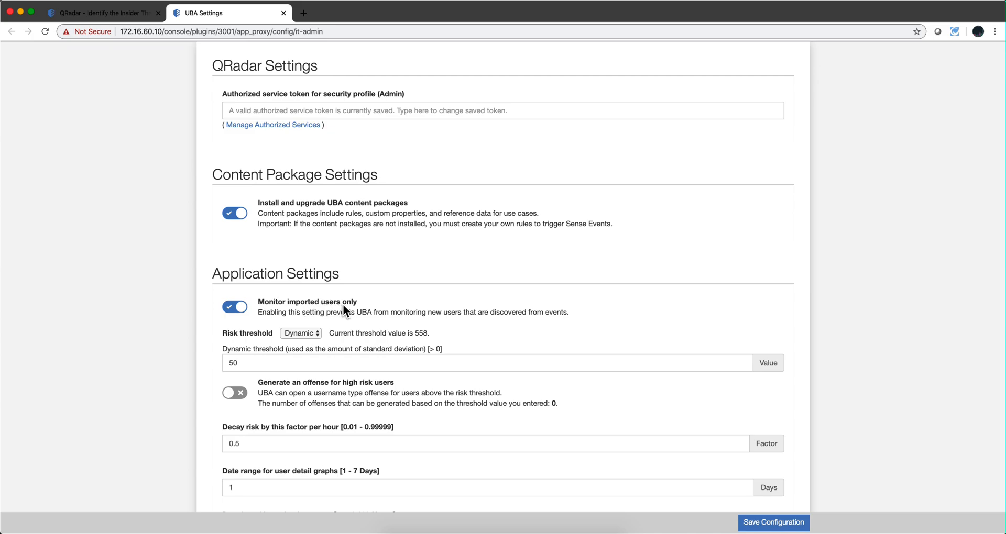
mouse_move(297, 314)
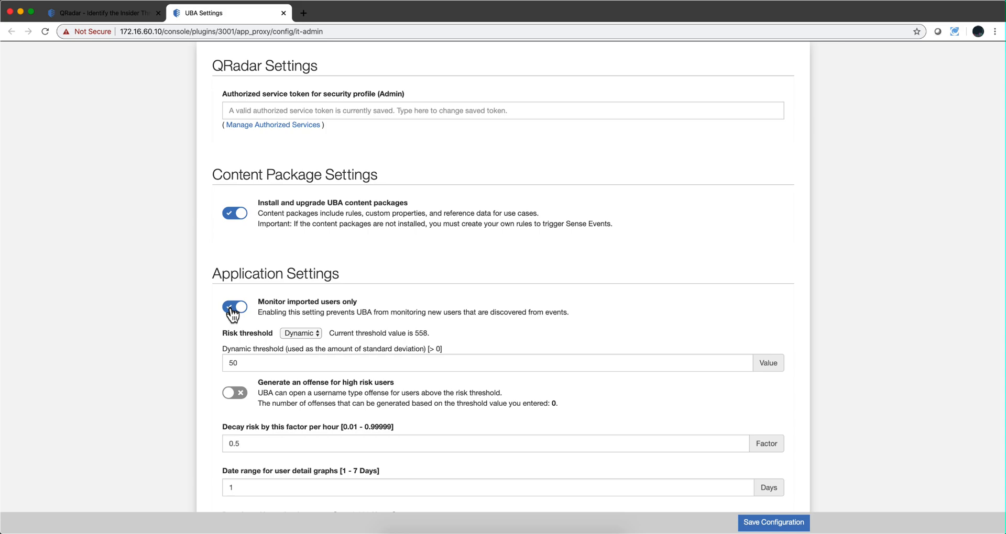
left_click(234, 306)
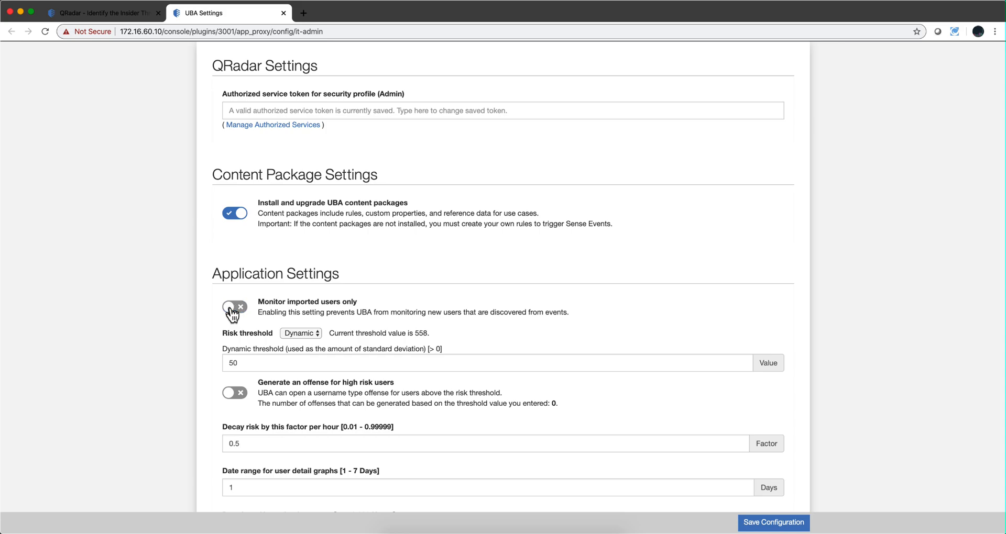
left_click(234, 303)
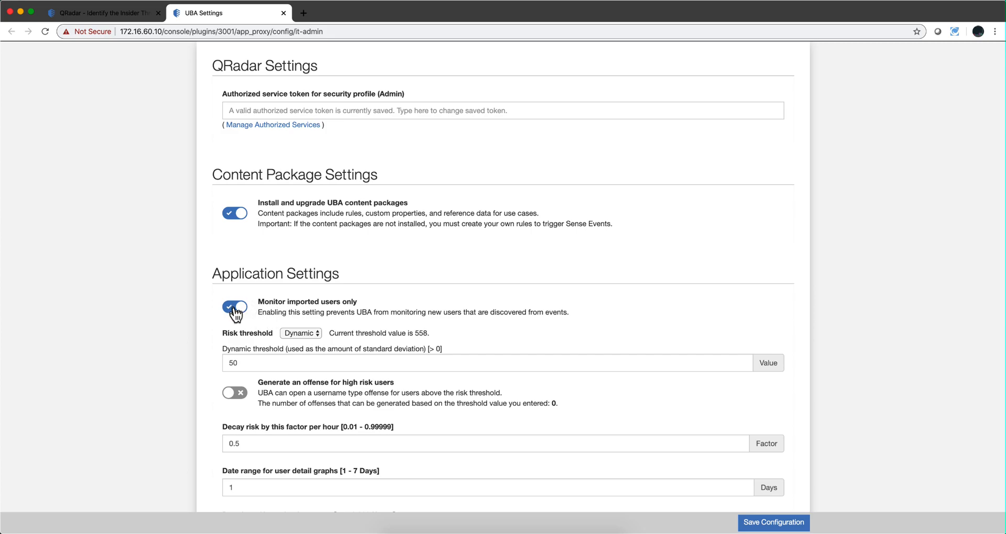
mouse_move(235, 314)
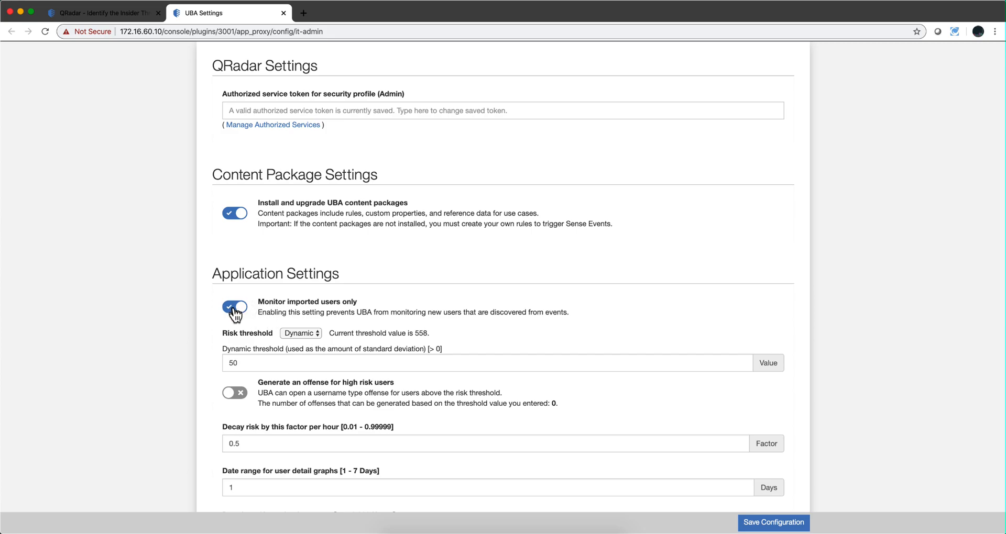
left_click(101, 13)
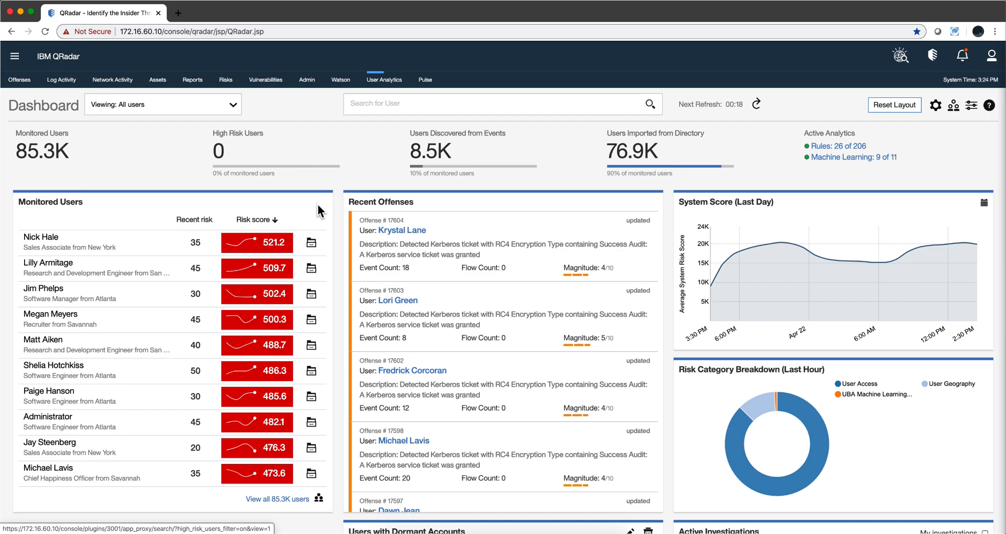
mouse_move(69, 268)
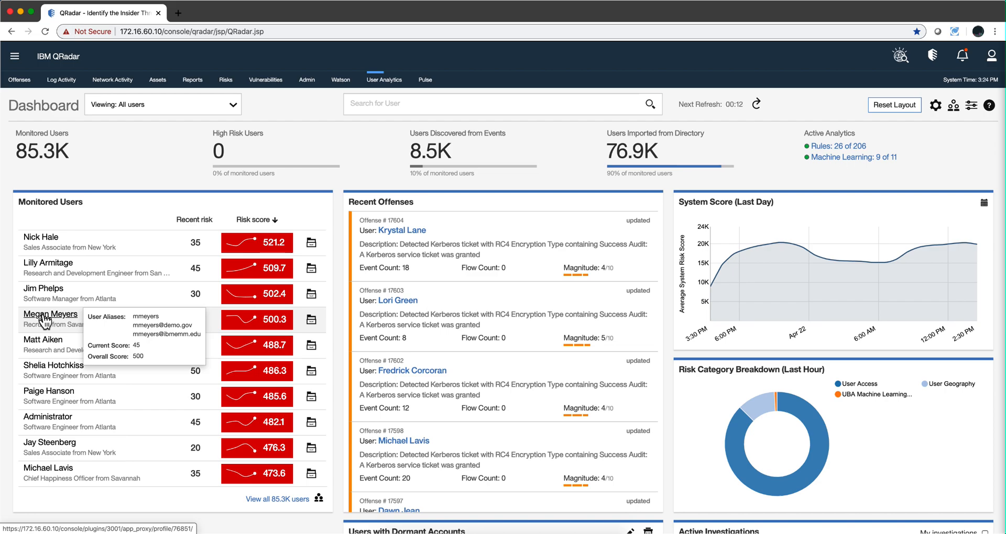
left_click(51, 314)
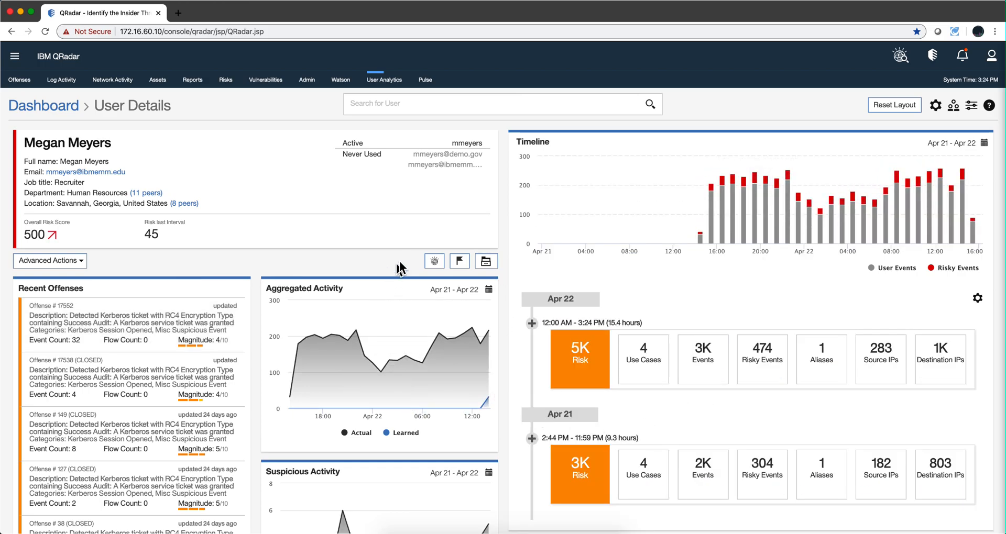
mouse_move(377, 266)
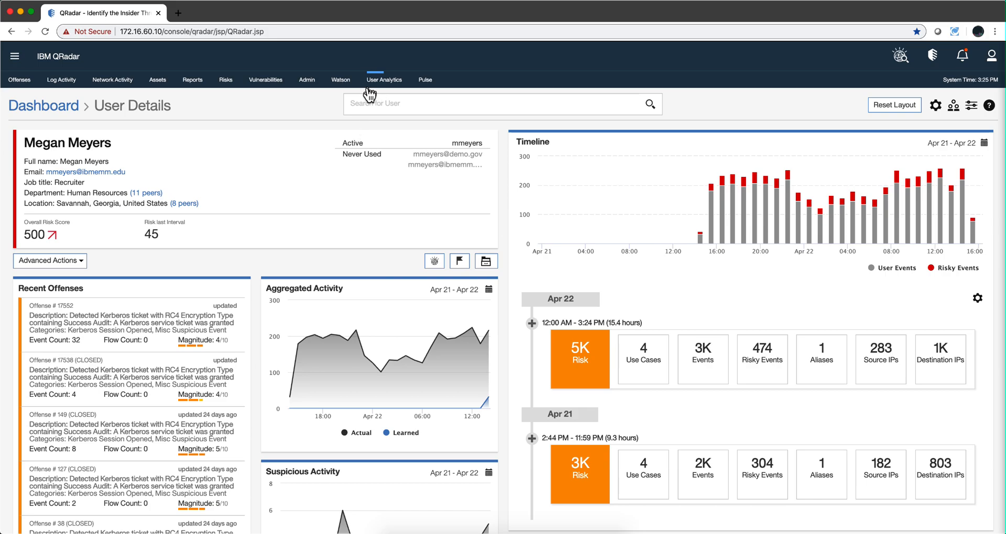
left_click(306, 79)
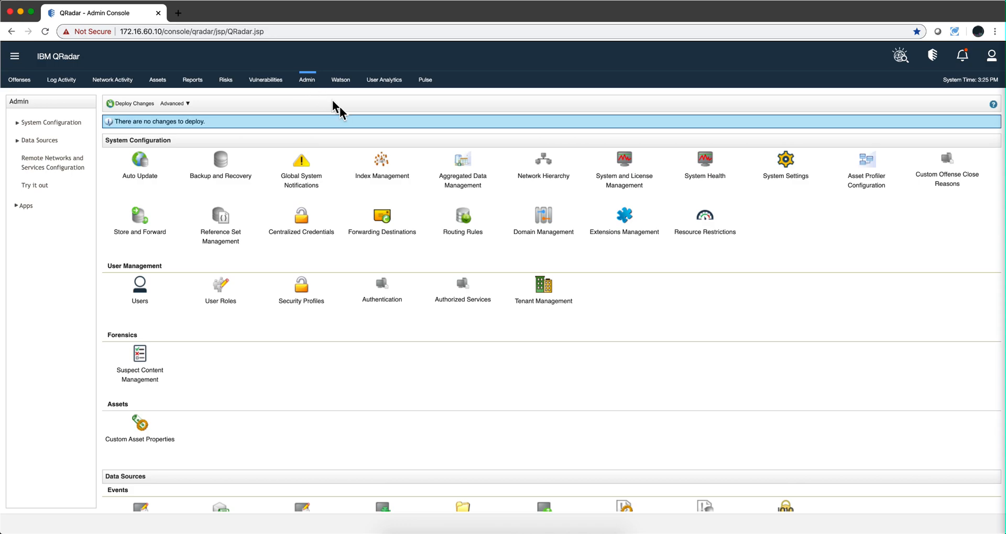
Open Index Management and select senseValue (custom) for indexing
left_click(382, 159)
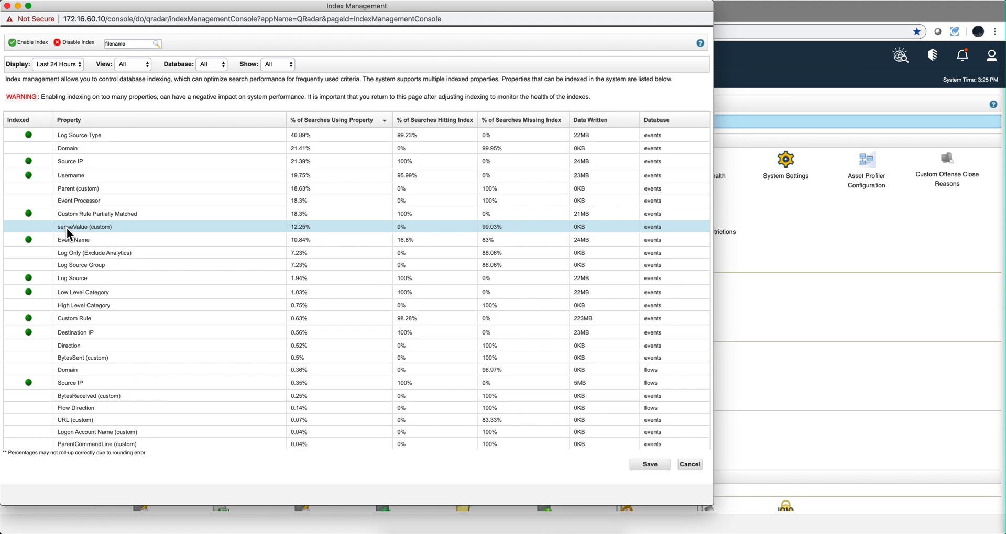
mouse_move(74, 233)
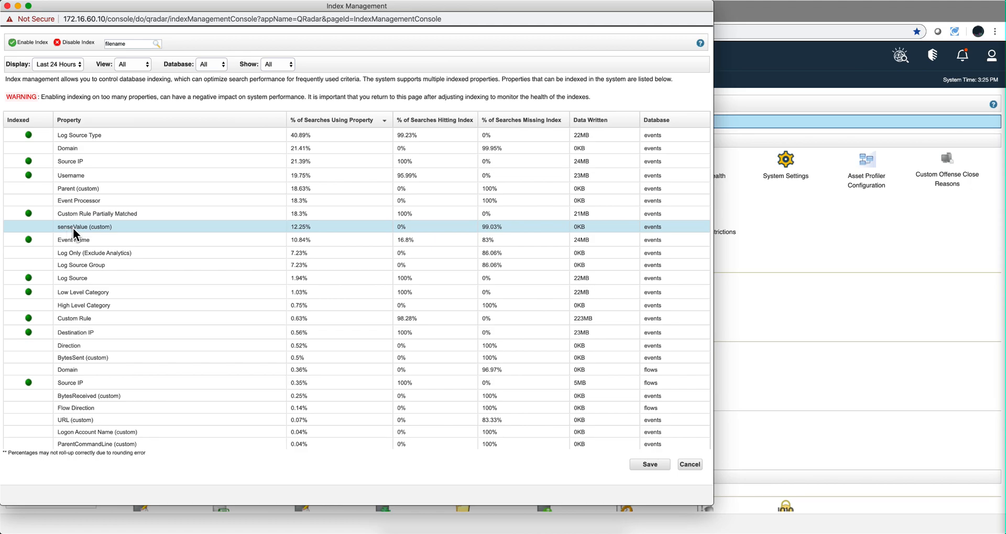
mouse_move(414, 235)
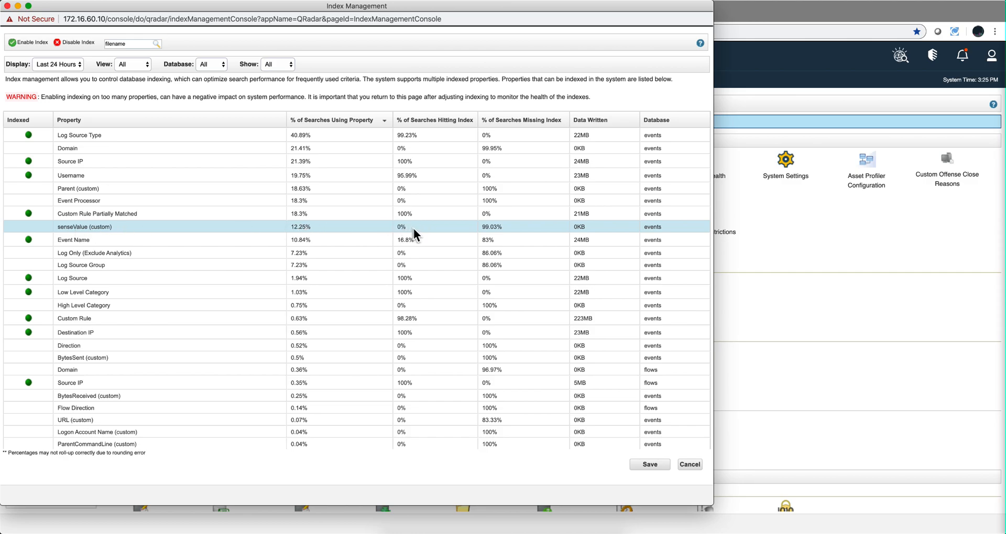
mouse_move(404, 235)
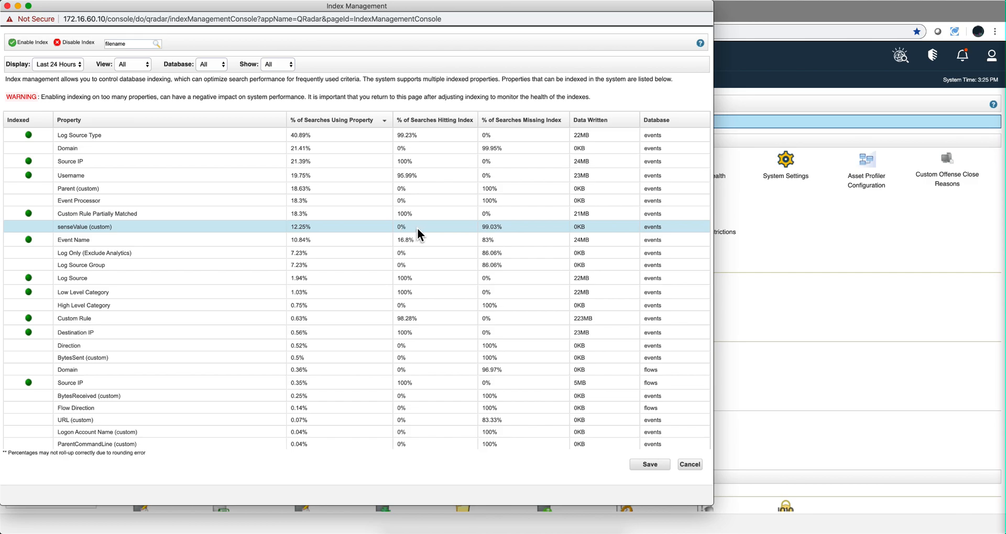
mouse_move(504, 229)
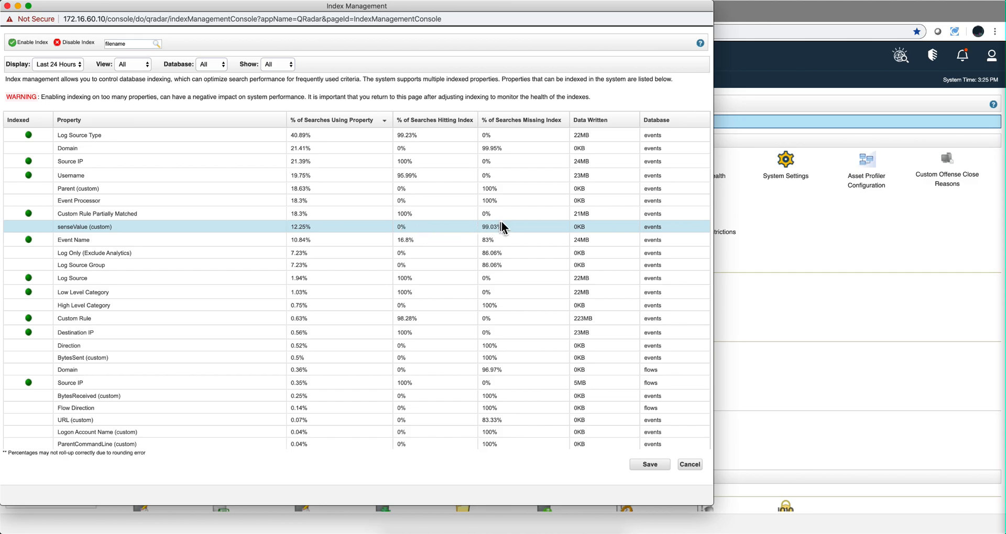
mouse_move(77, 238)
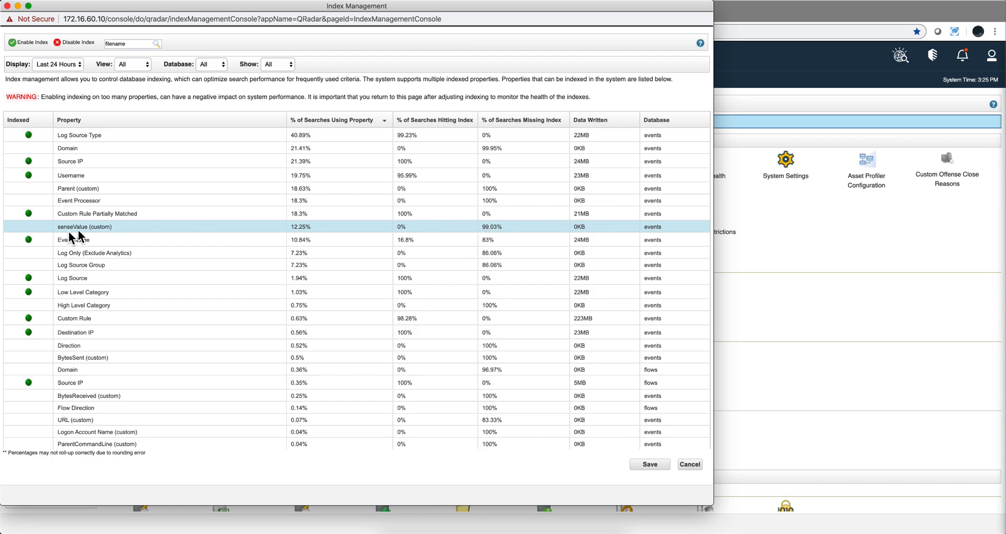
left_click(26, 226)
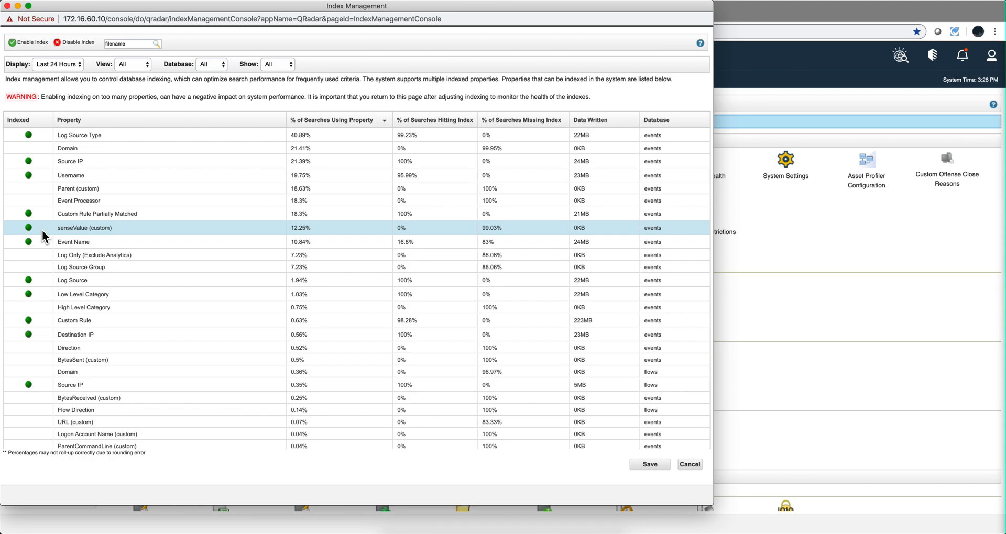
mouse_move(63, 237)
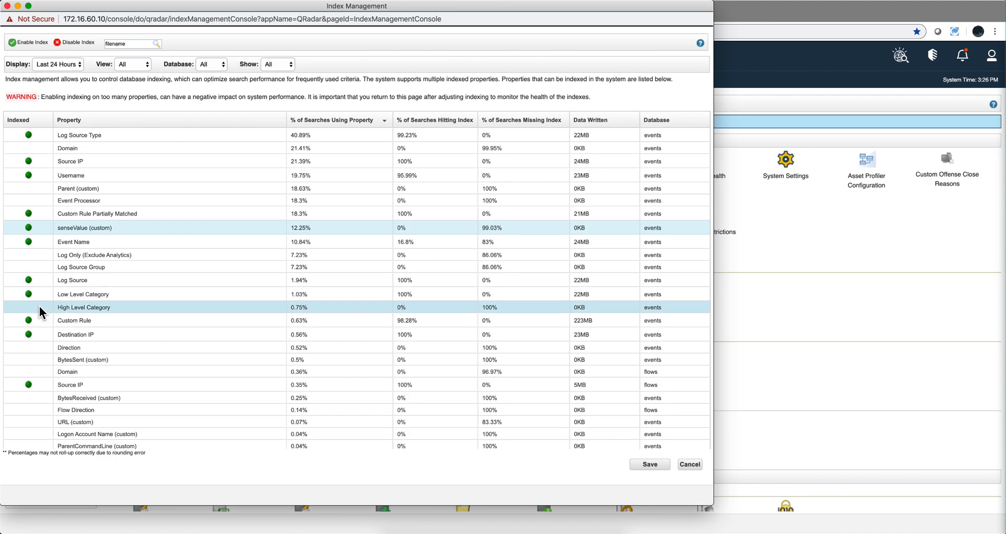
Also select High Level Category and Log Source, then sort properties alphabetically by name
left_click(28, 307)
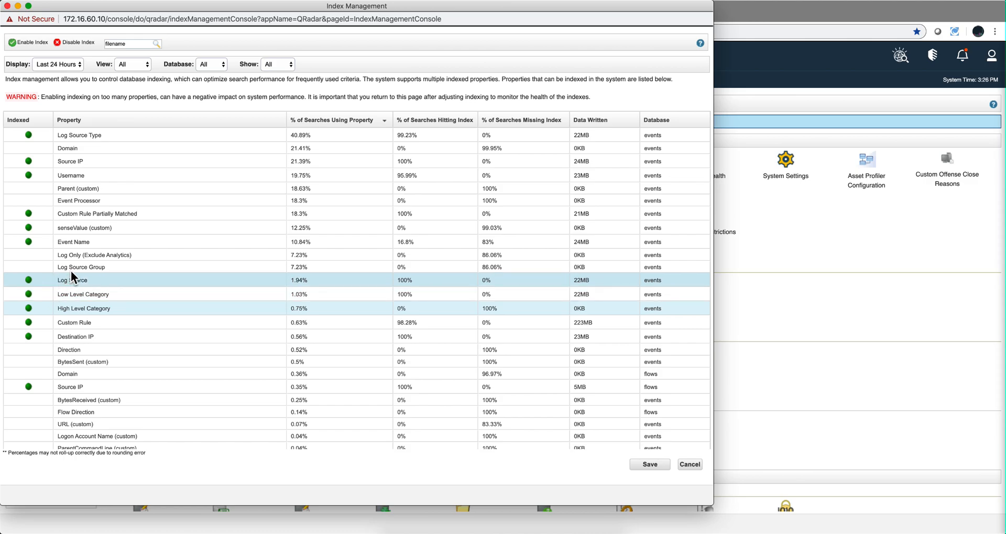
left_click(71, 175)
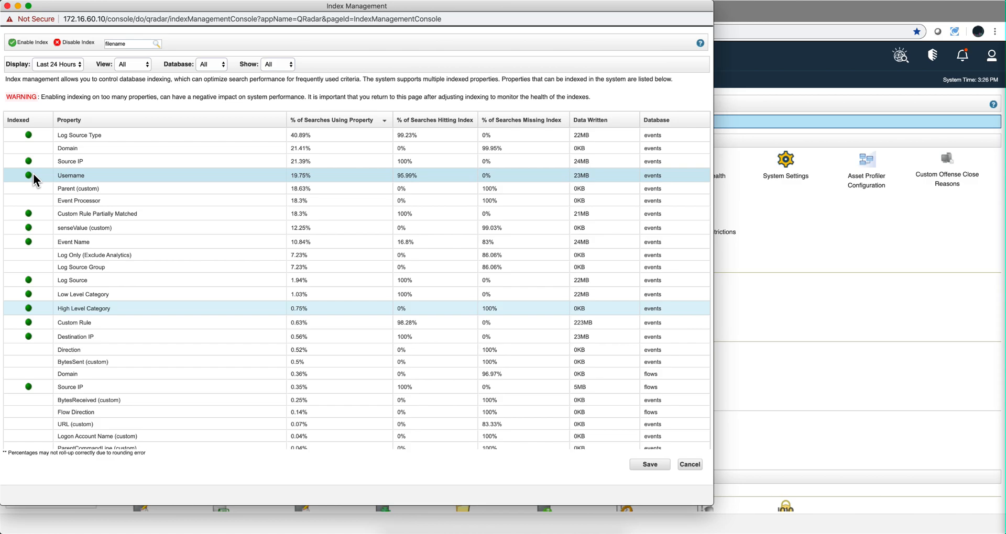
left_click(78, 188)
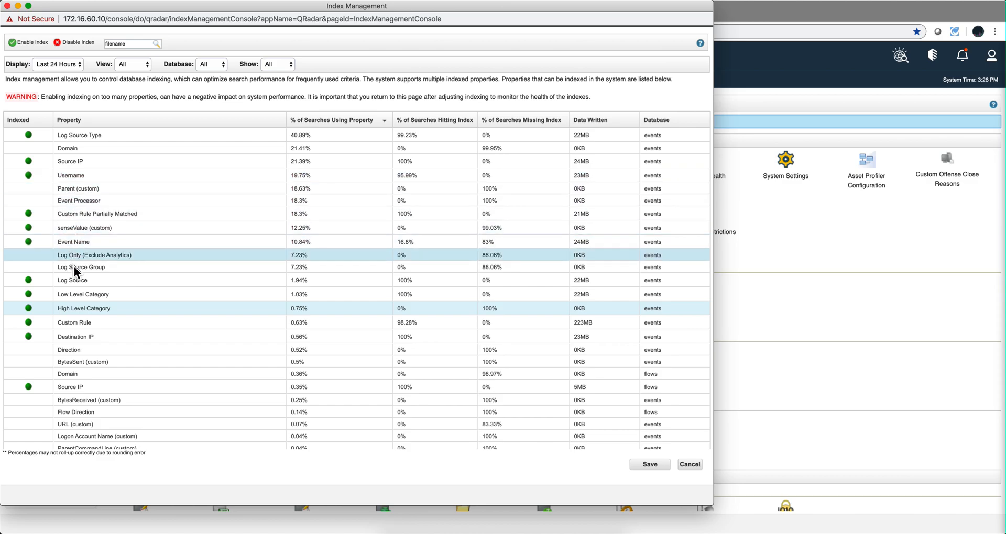
left_click(79, 134)
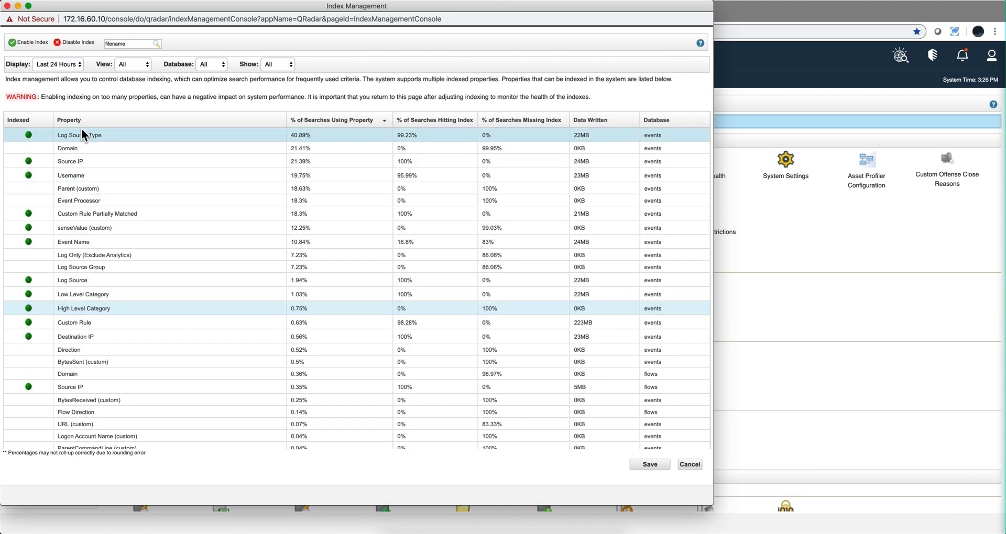
left_click(69, 120)
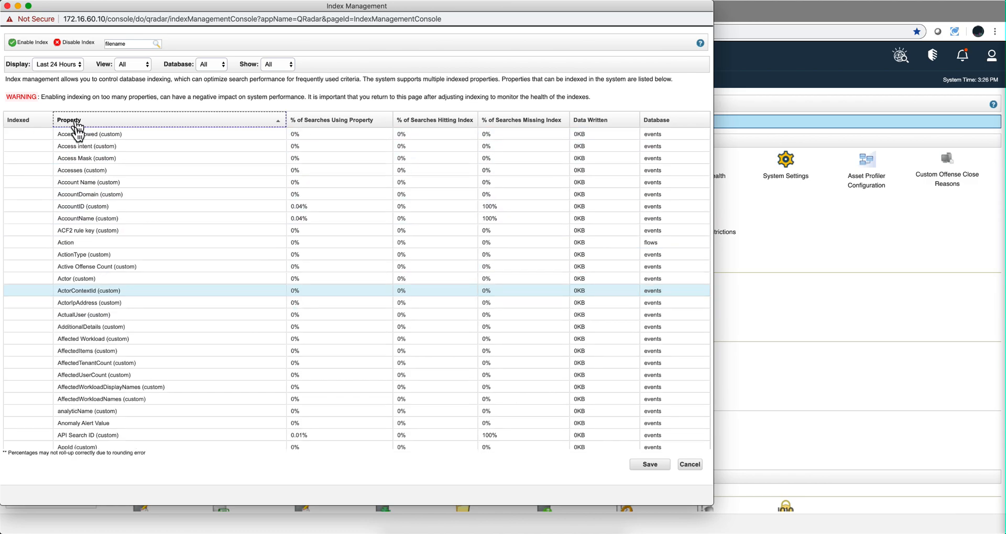
Scroll to senseOverallScore (custom) and enable its indexing
scroll("down", 3)
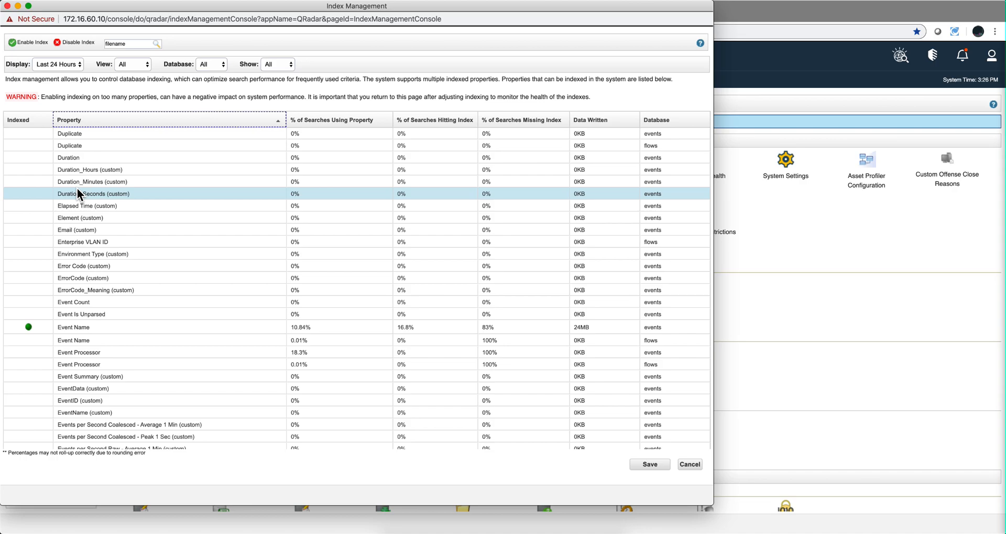
scroll("down", 3)
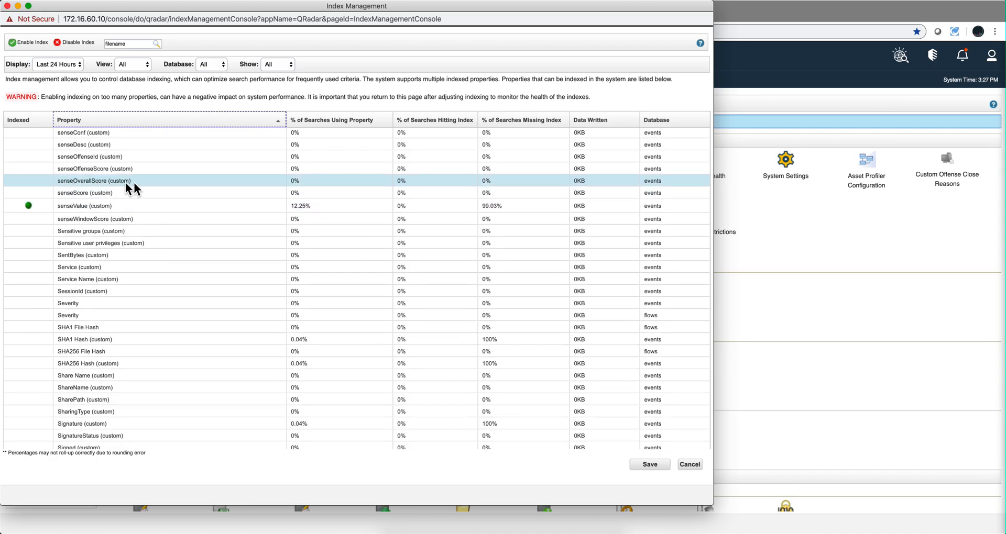
left_click(27, 180)
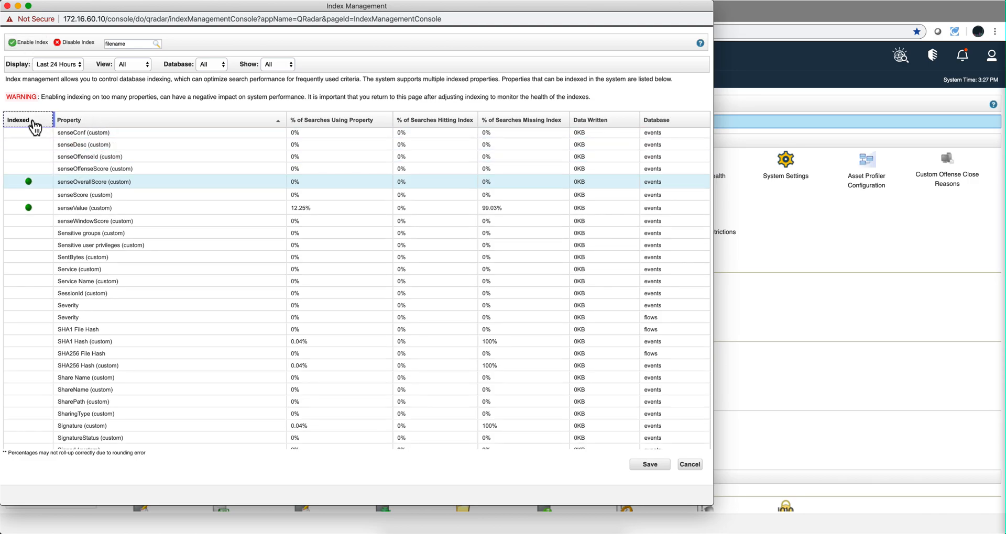
Sort the property list by Indexed status, toggling the sort order
left_click(27, 120)
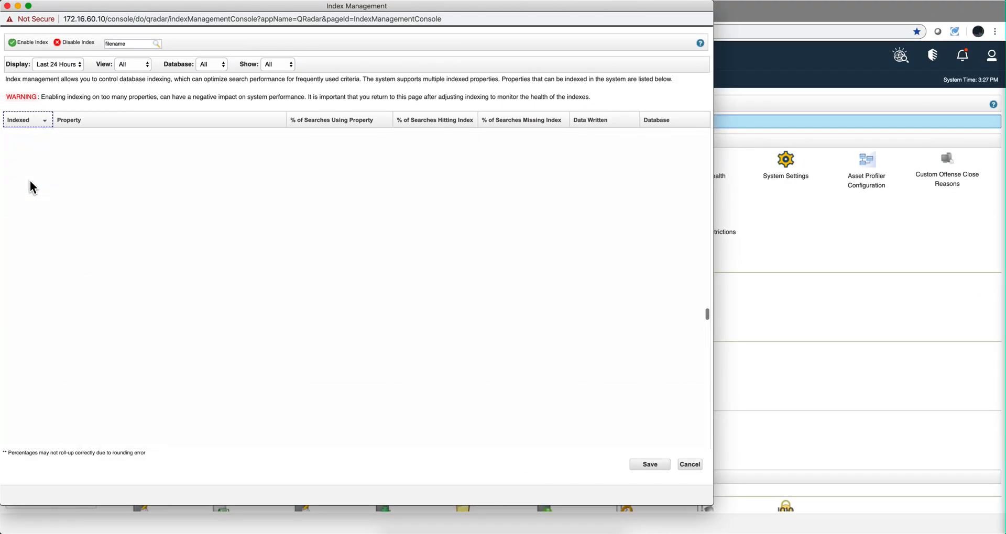
left_click(18, 120)
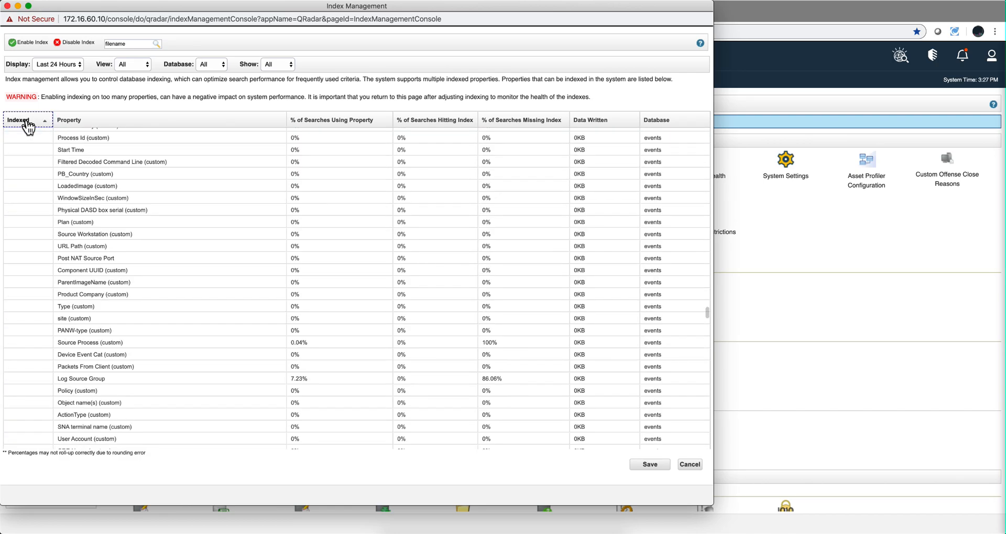
left_click(27, 120)
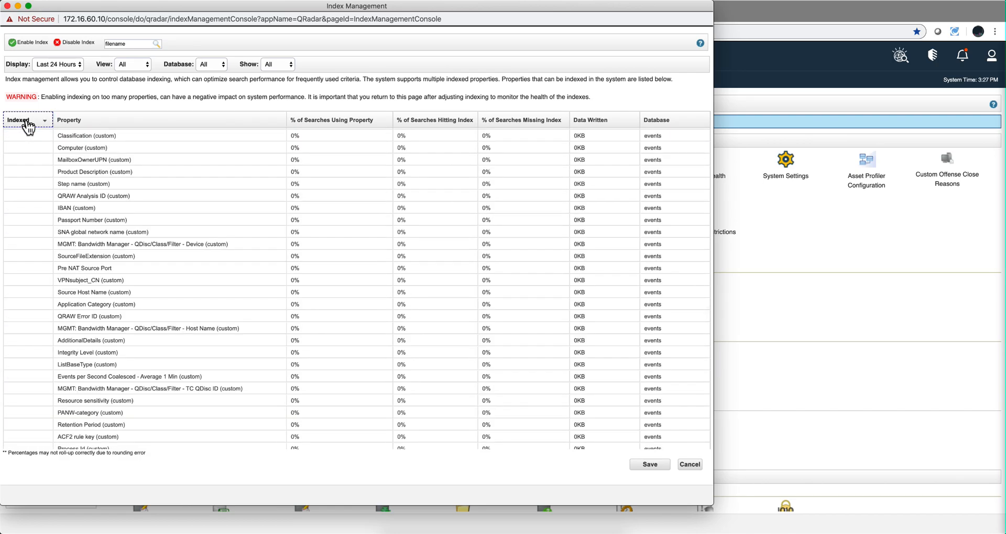
left_click(86, 136)
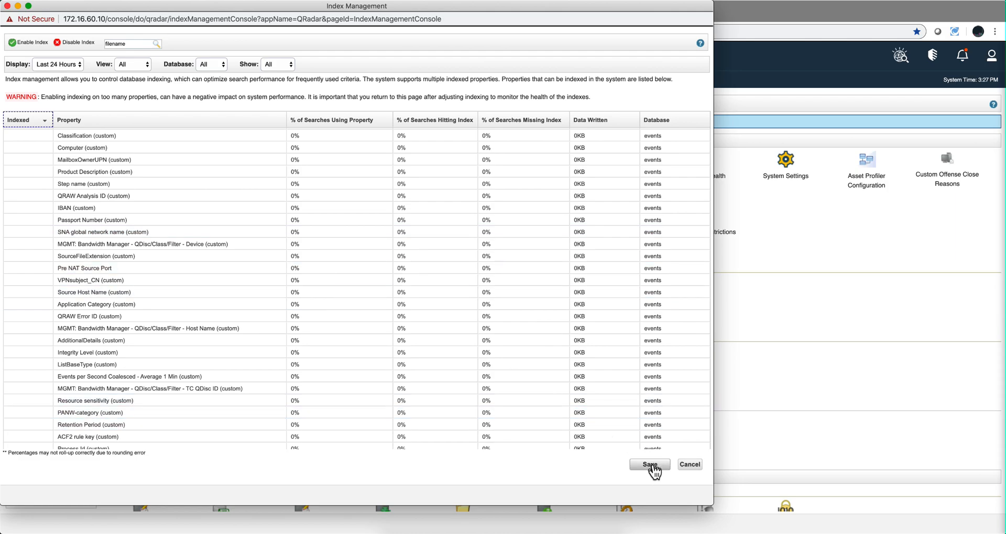
Save and confirm the index changes, then reopen and close Index Management to verify
left_click(650, 464)
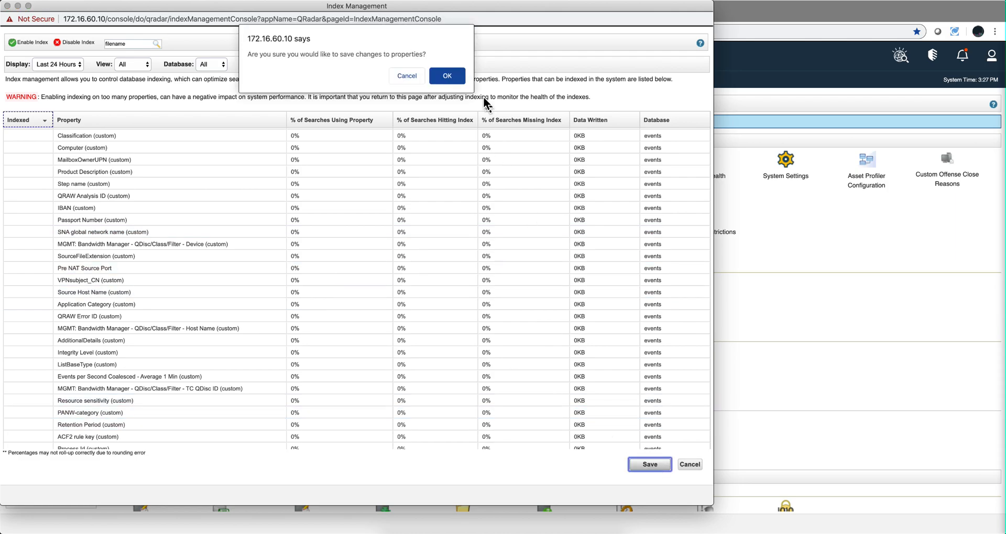
left_click(446, 76)
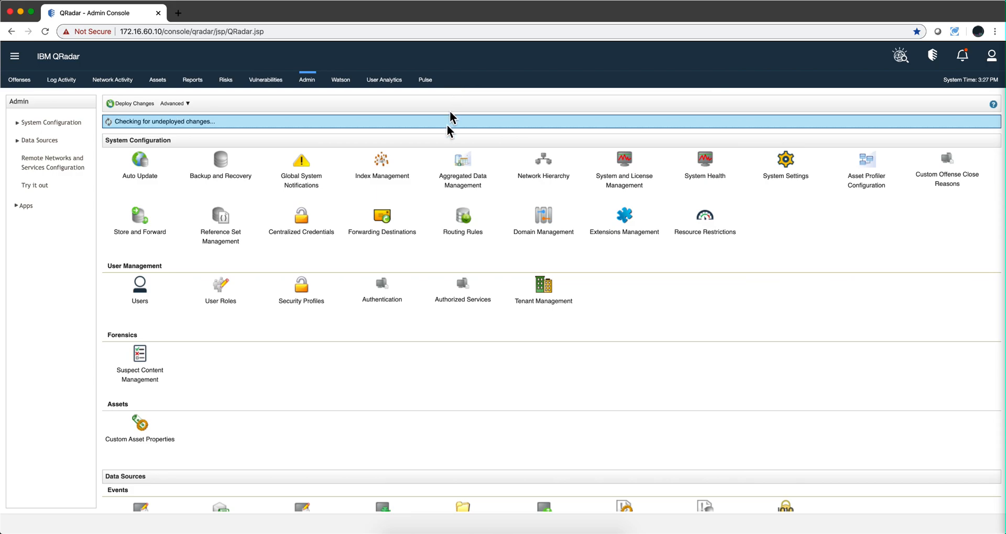
left_click(382, 159)
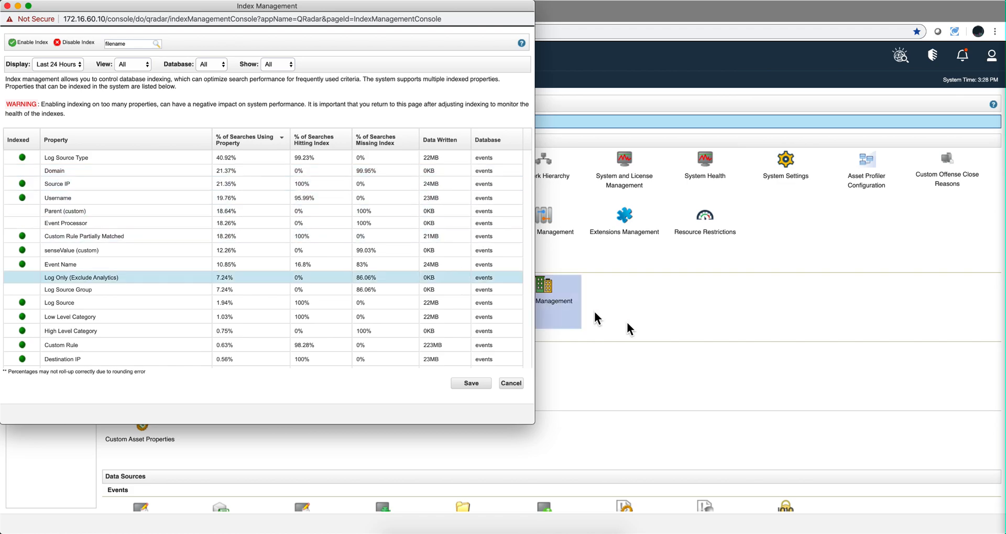
left_click(509, 383)
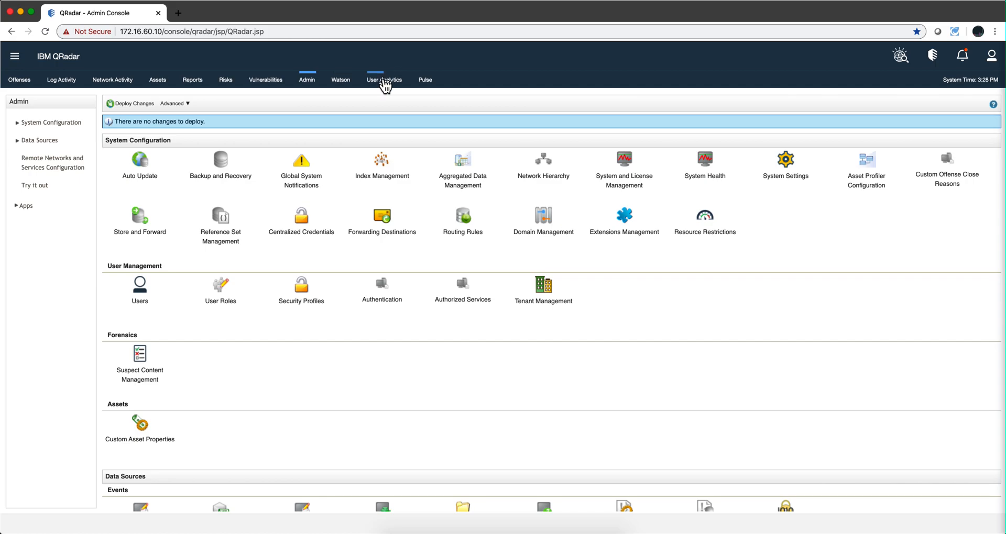
View the User Analytics dashboard, a high-risk user's details and their latest offense
left_click(384, 80)
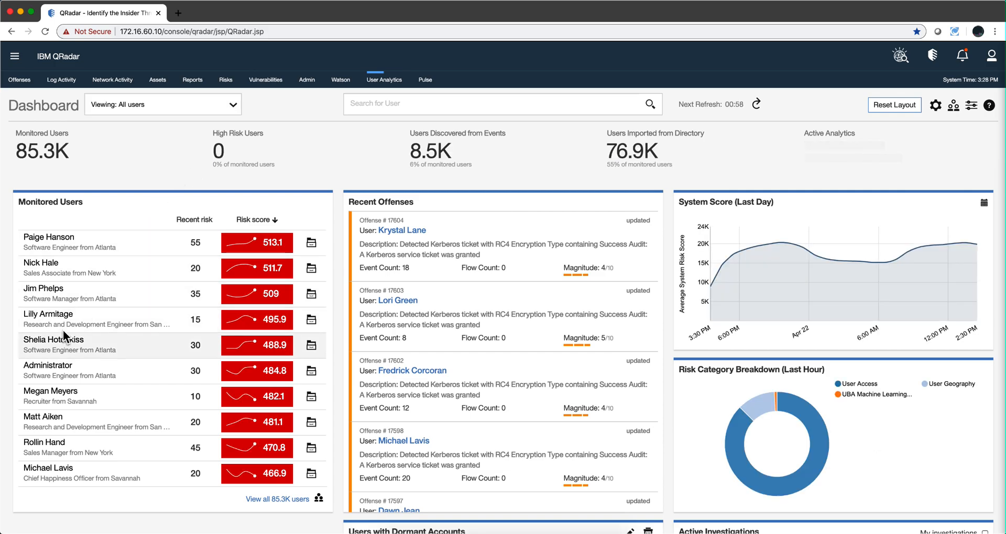
left_click(64, 337)
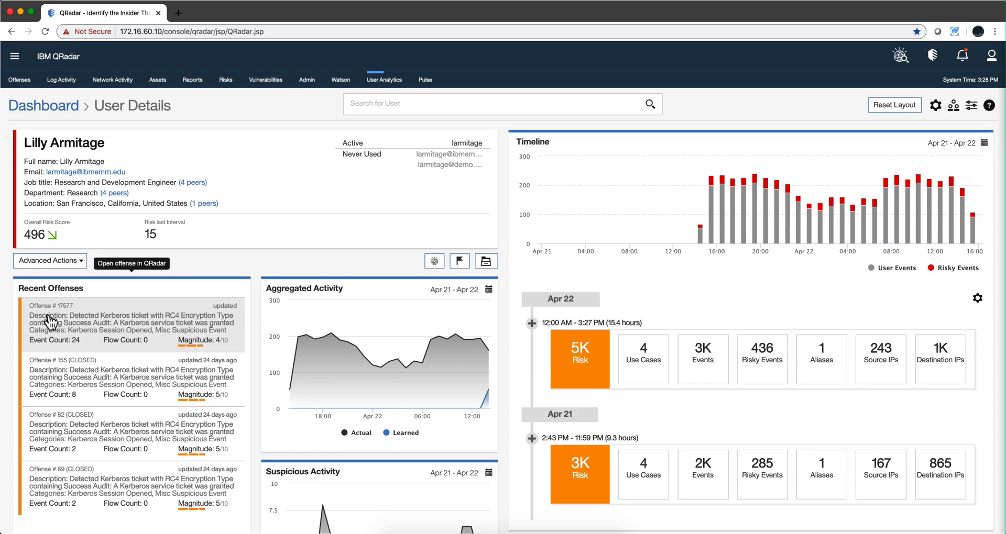
left_click(43, 105)
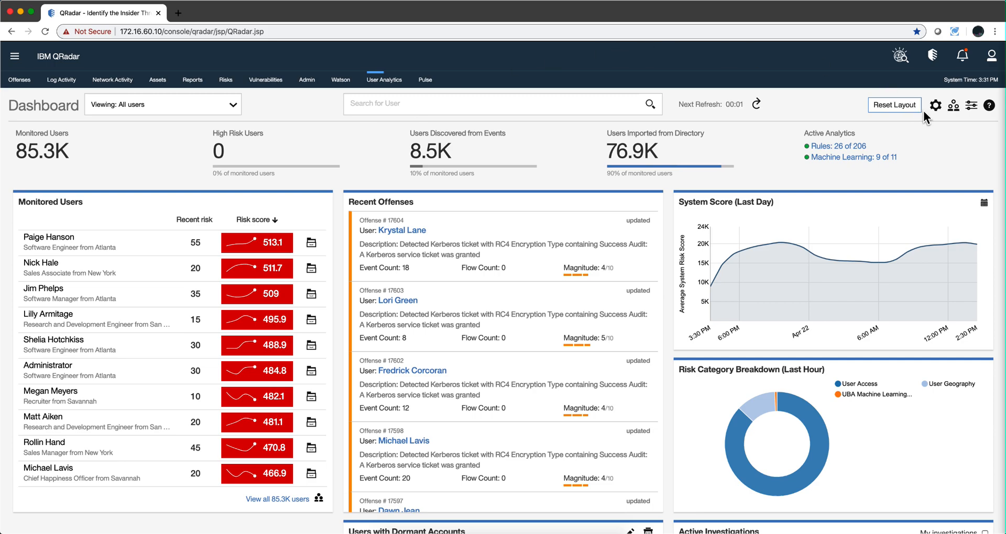
Open UBA Settings and scroll down to the application settings
left_click(935, 105)
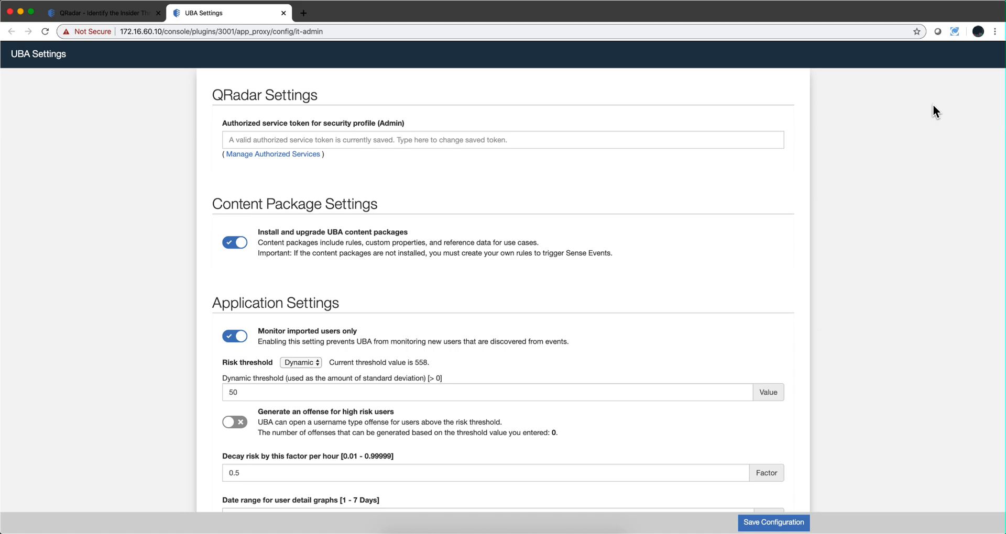
mouse_move(493, 217)
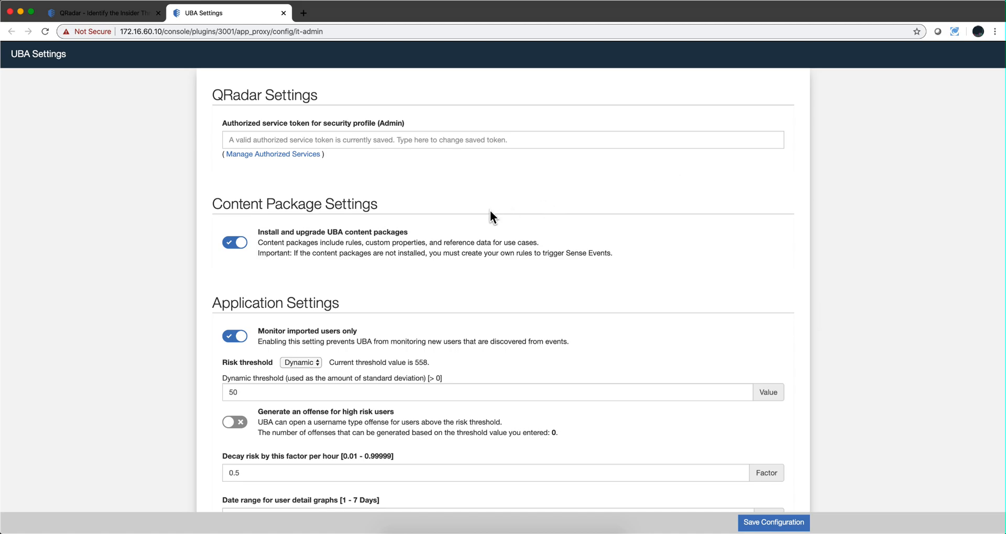
scroll("down", 3)
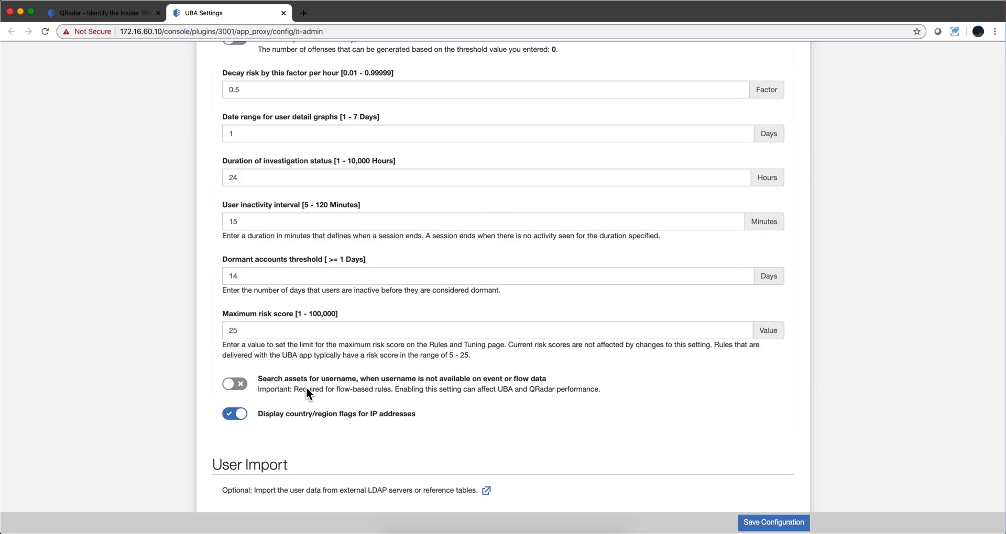
mouse_move(377, 387)
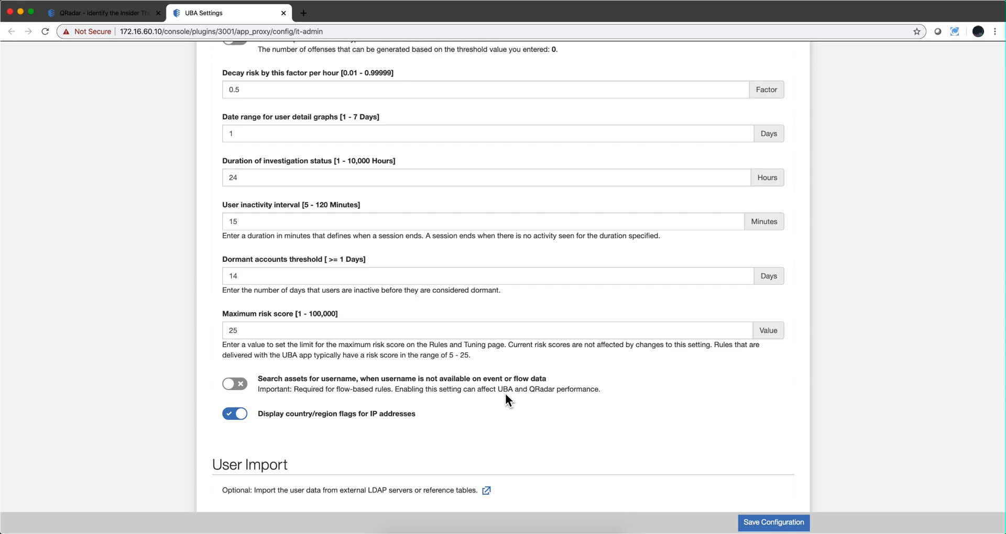
mouse_move(495, 394)
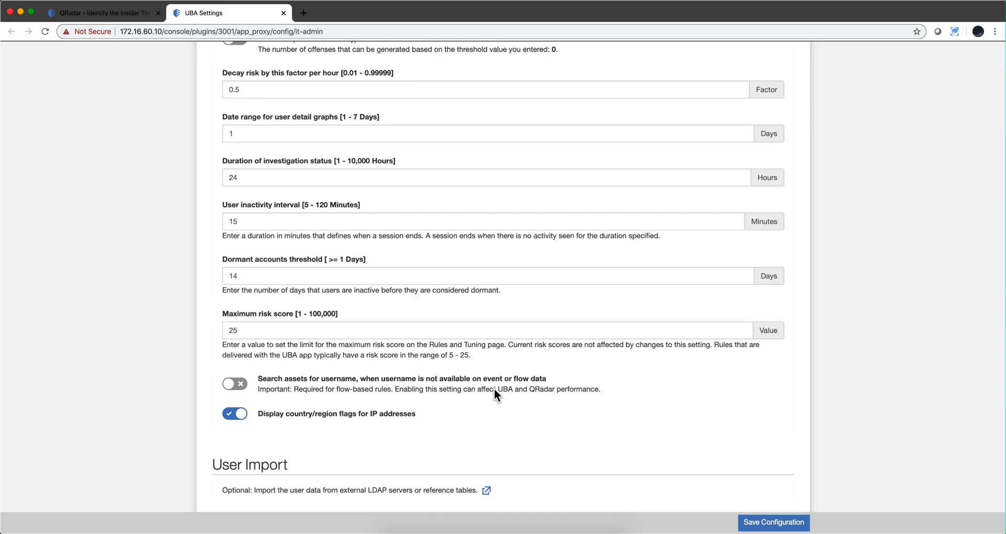
mouse_move(382, 394)
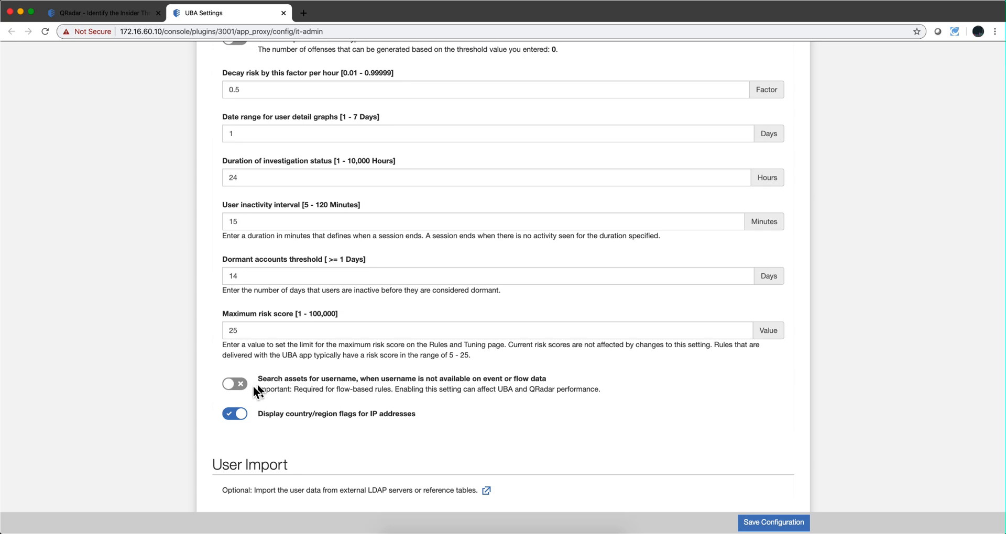
mouse_move(256, 400)
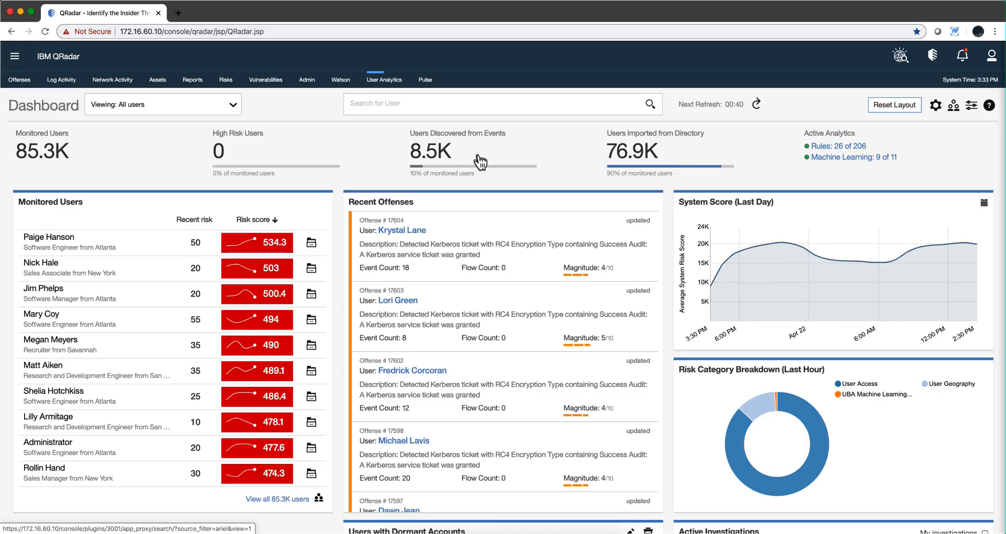
mouse_move(525, 186)
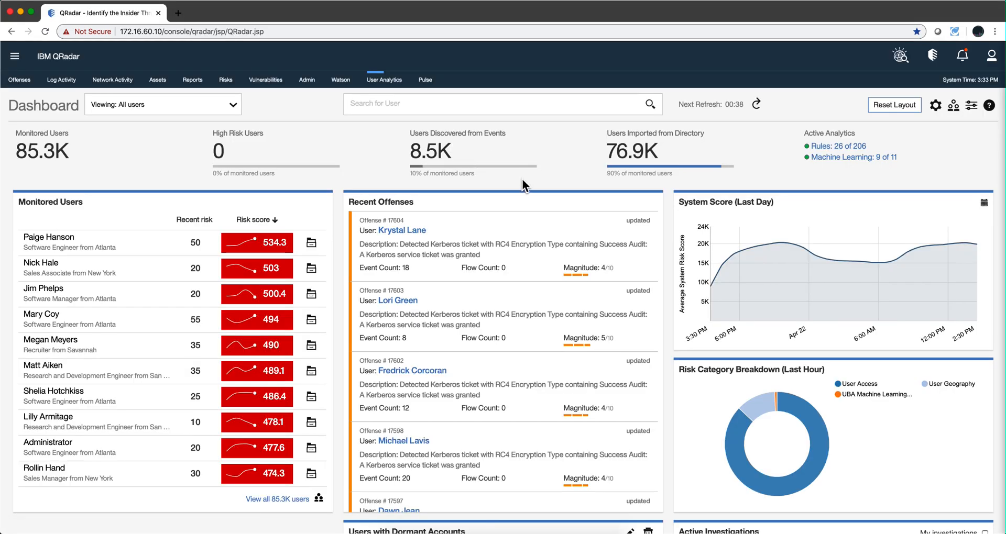